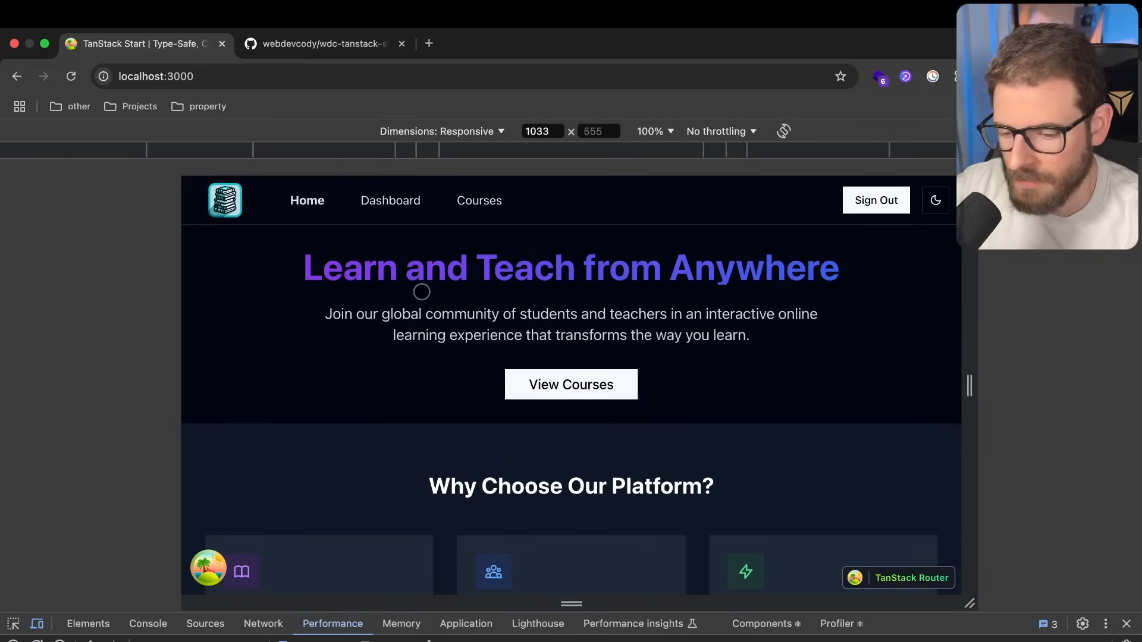
pyautogui.moveTo(765, 266)
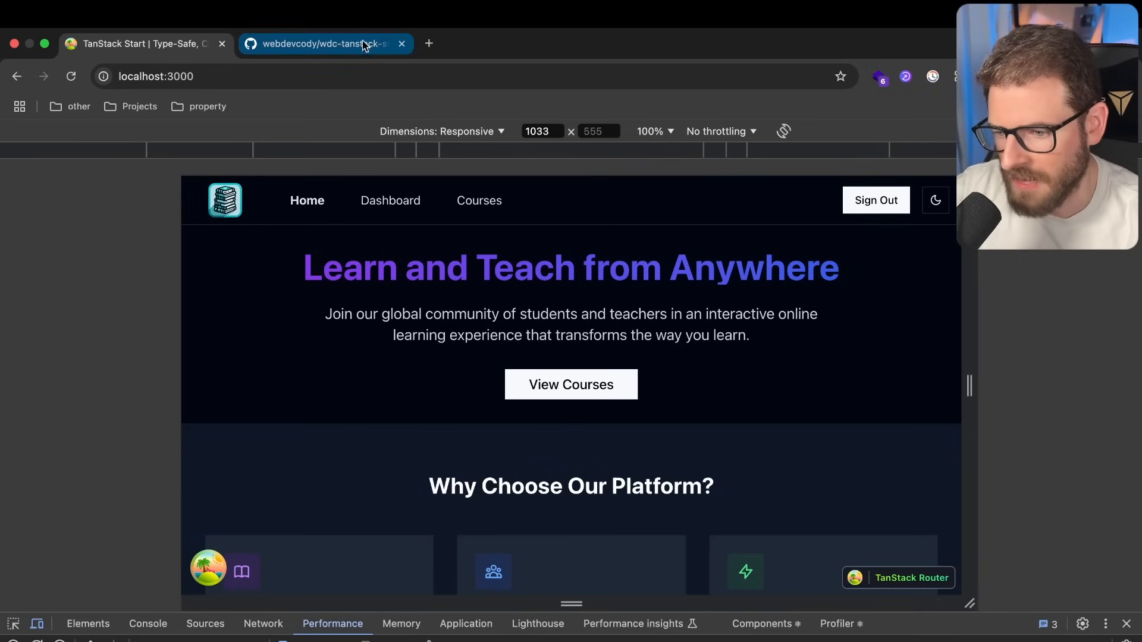
# Glance at the GitHub repo, then open the course list showing Algebra 1 and English 1
pyautogui.click(324, 43)
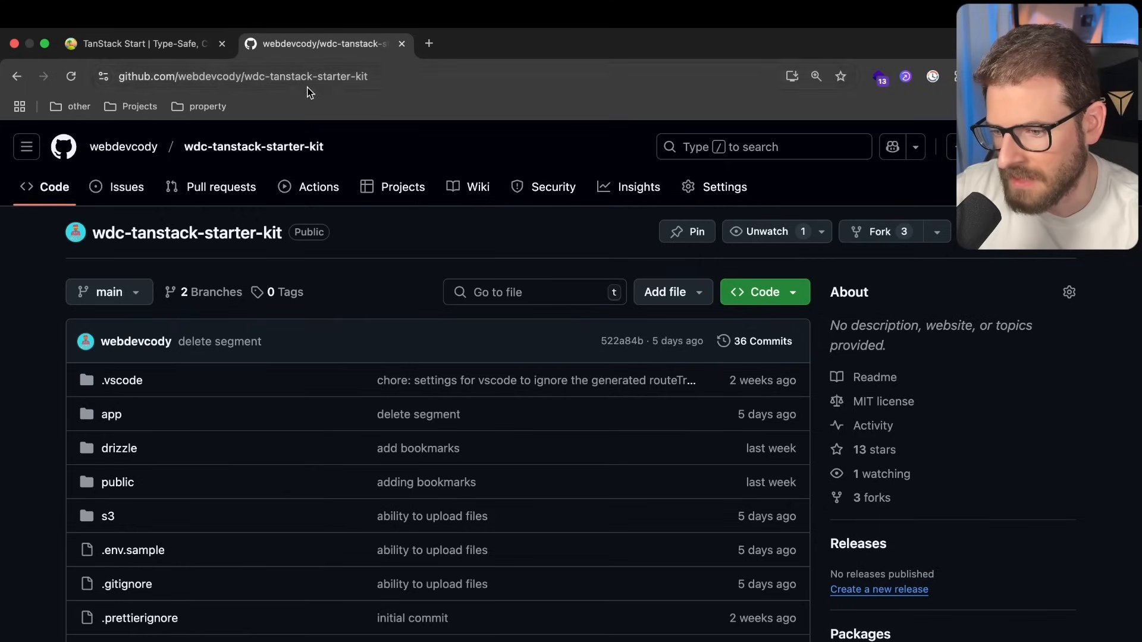
pyautogui.click(142, 43)
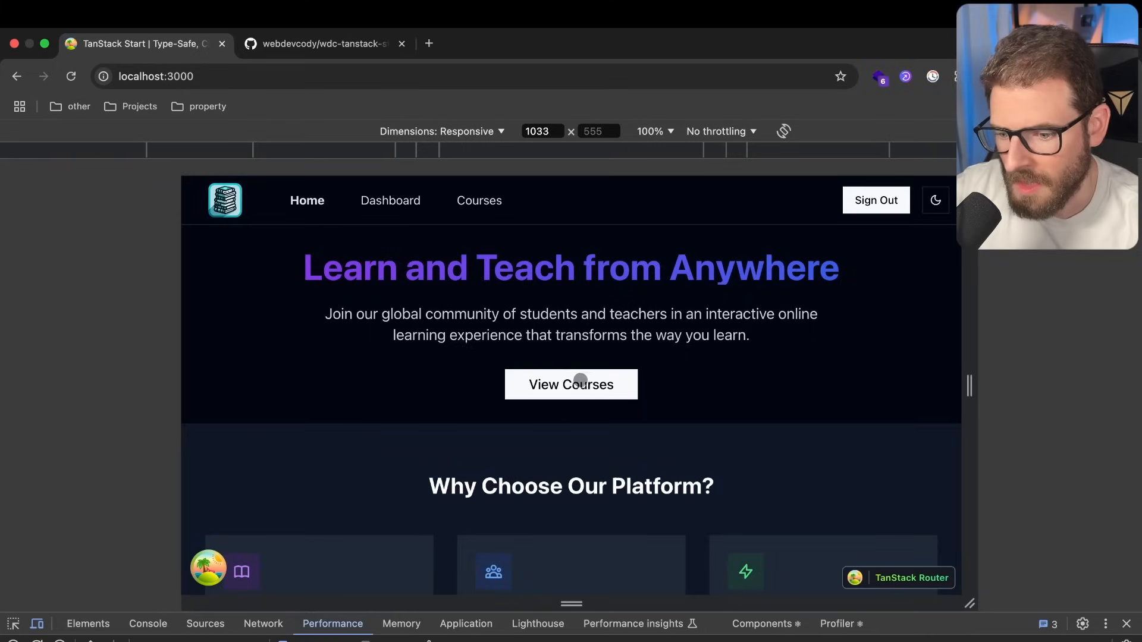
pyautogui.click(571, 385)
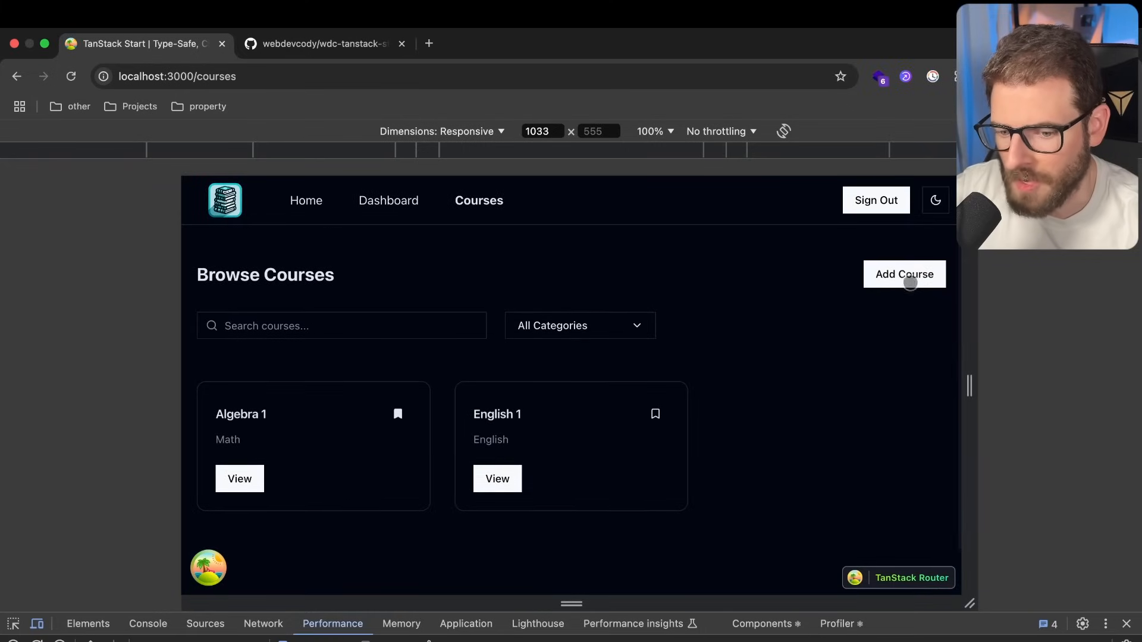
# Create the 'Addition' course in category Math with an 'addition for kids' description and a video
pyautogui.click(904, 275)
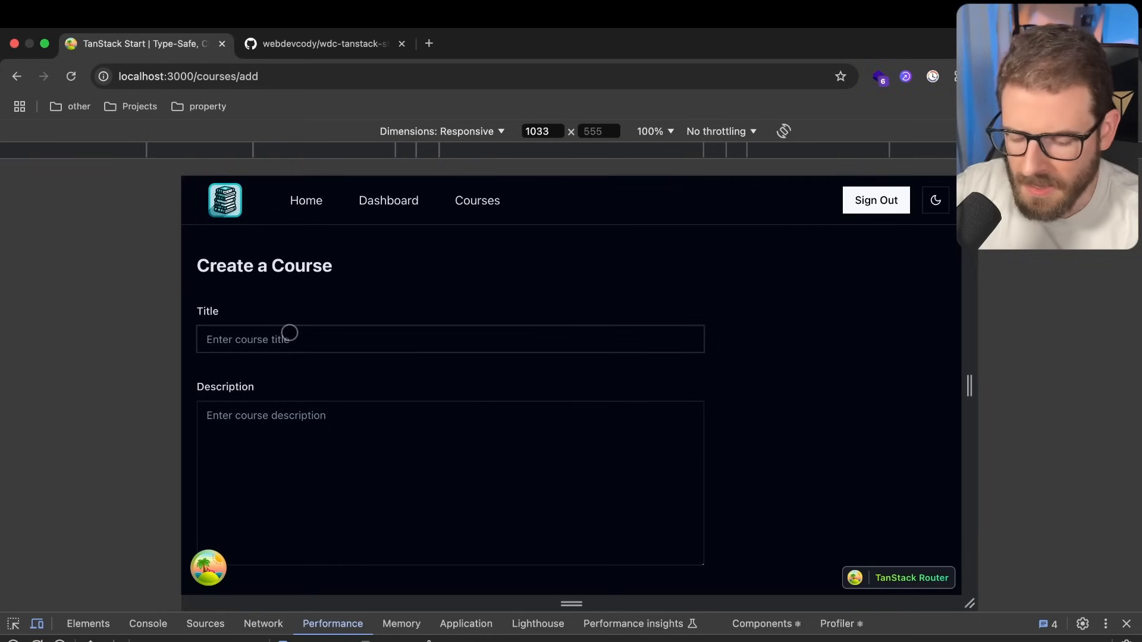
pyautogui.write('Addition')
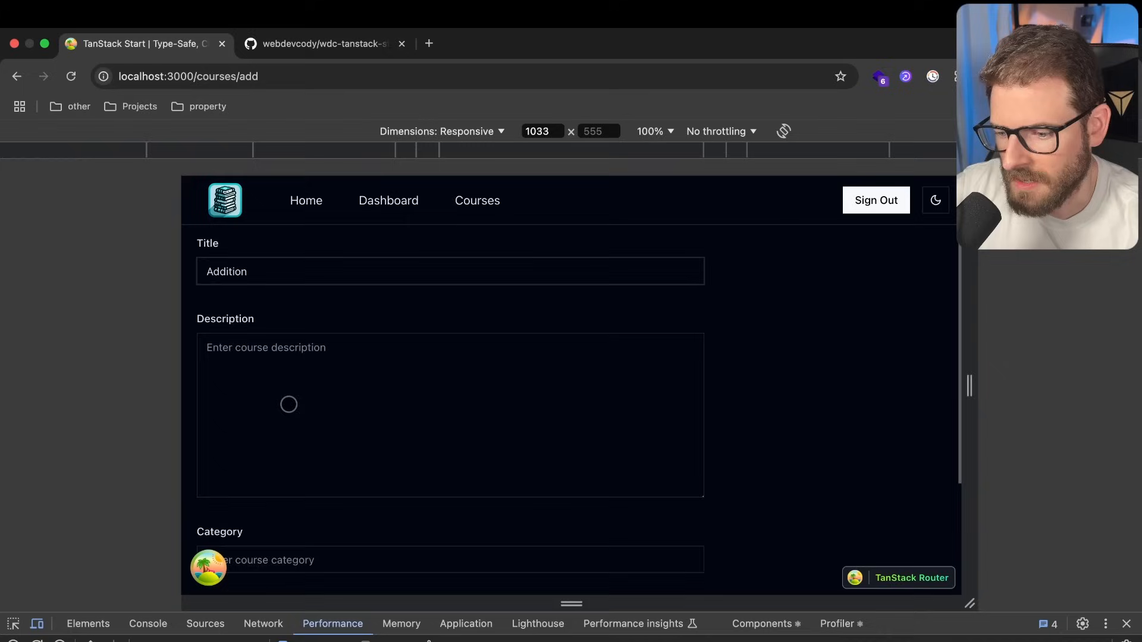
pyautogui.scroll(-3)
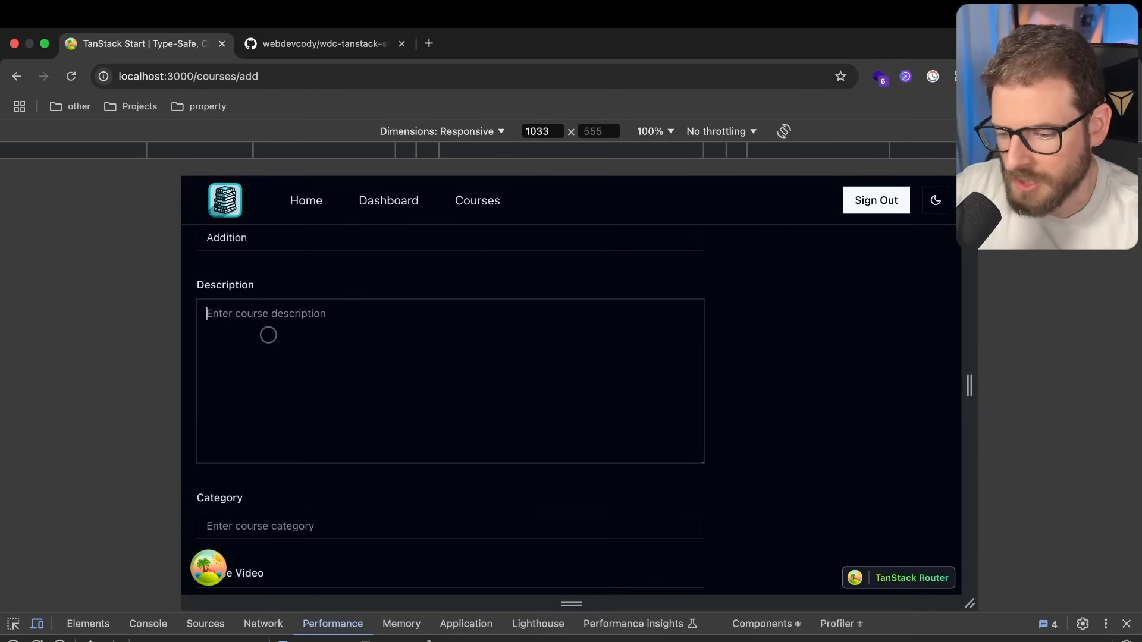
pyautogui.write('## Some course teaching')
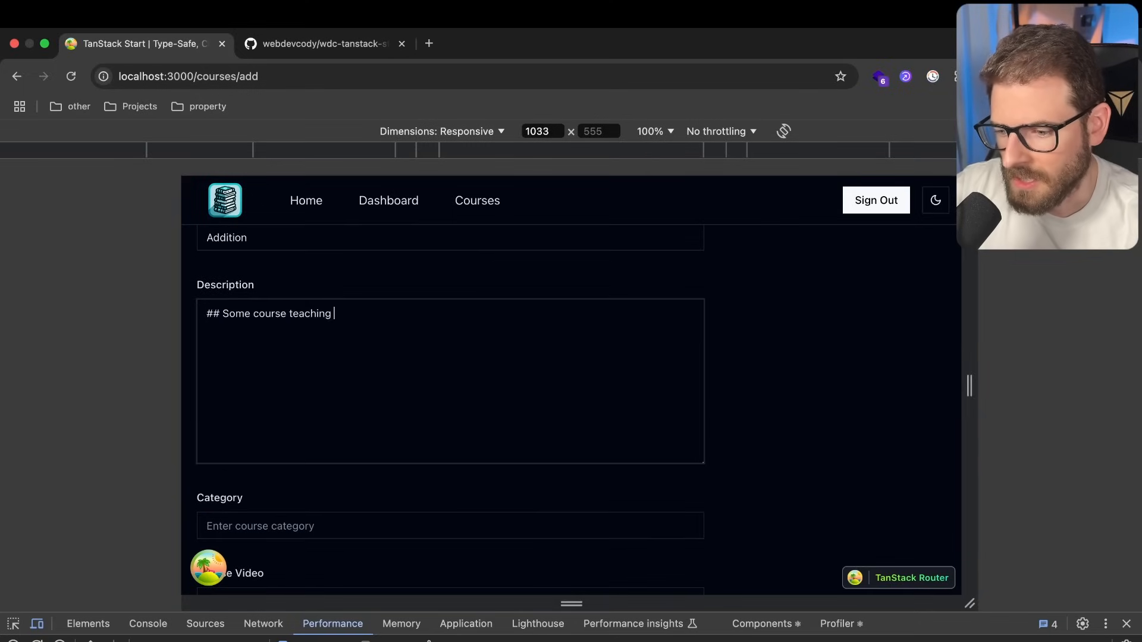
pyautogui.write('addition for kids')
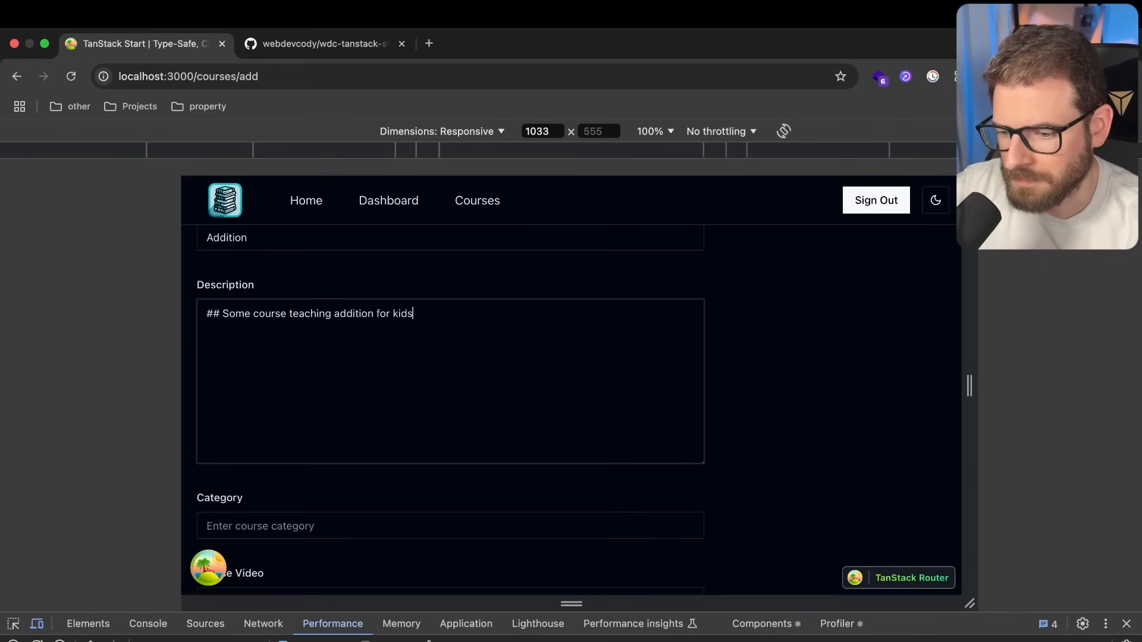
pyautogui.write('asdfas dfasdf asdf asdf')
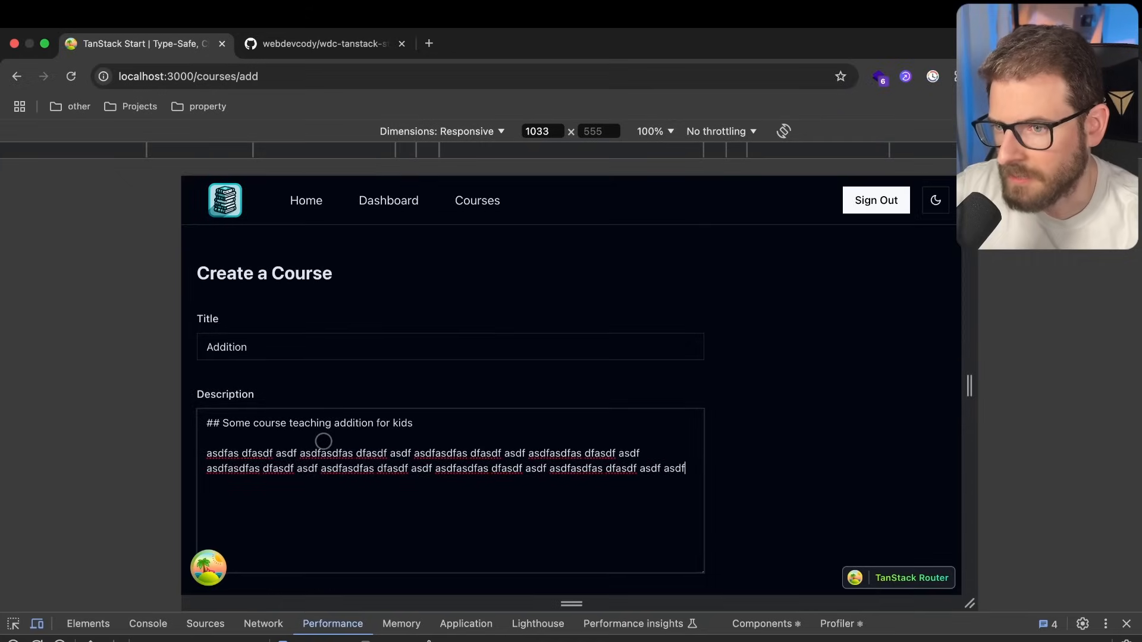
pyautogui.scroll(-3)
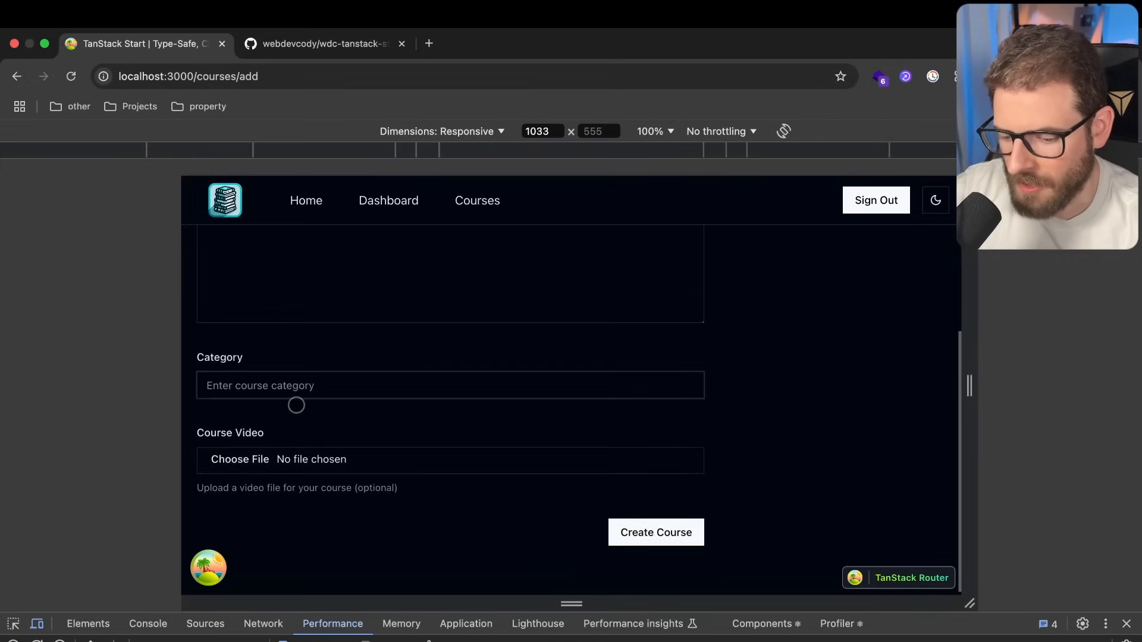
pyautogui.write('Math')
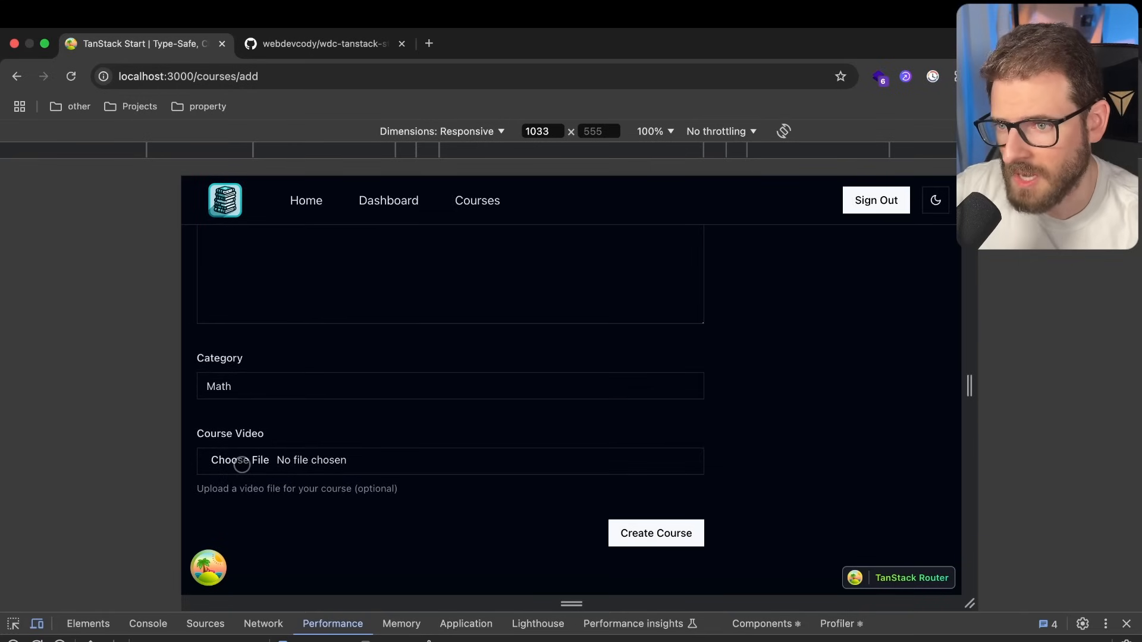
pyautogui.click(241, 460)
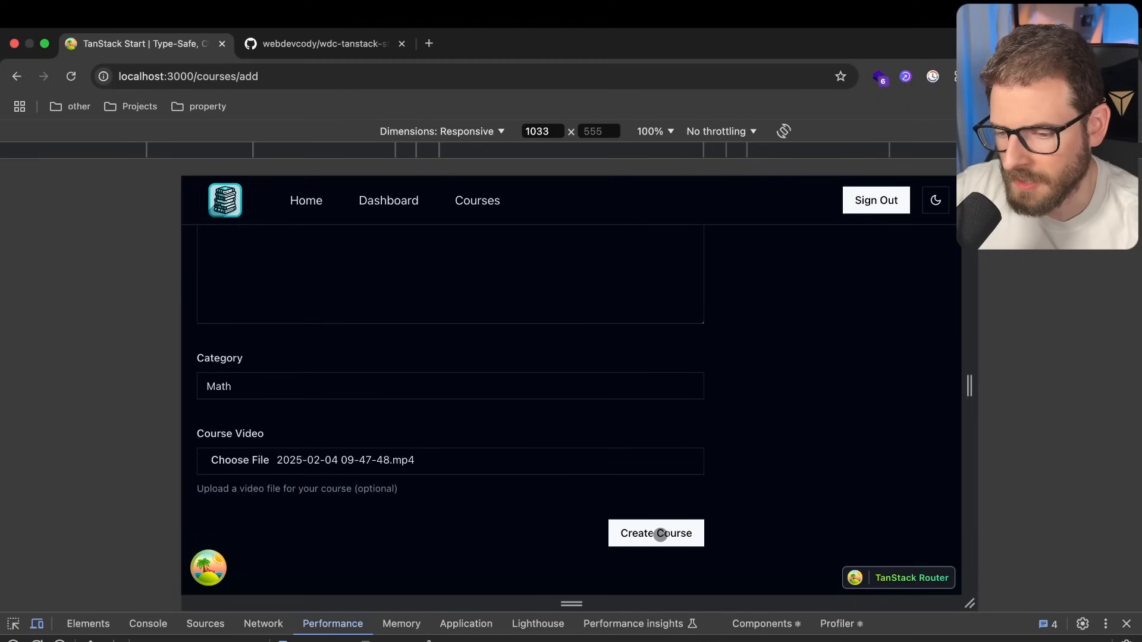
pyautogui.click(655, 533)
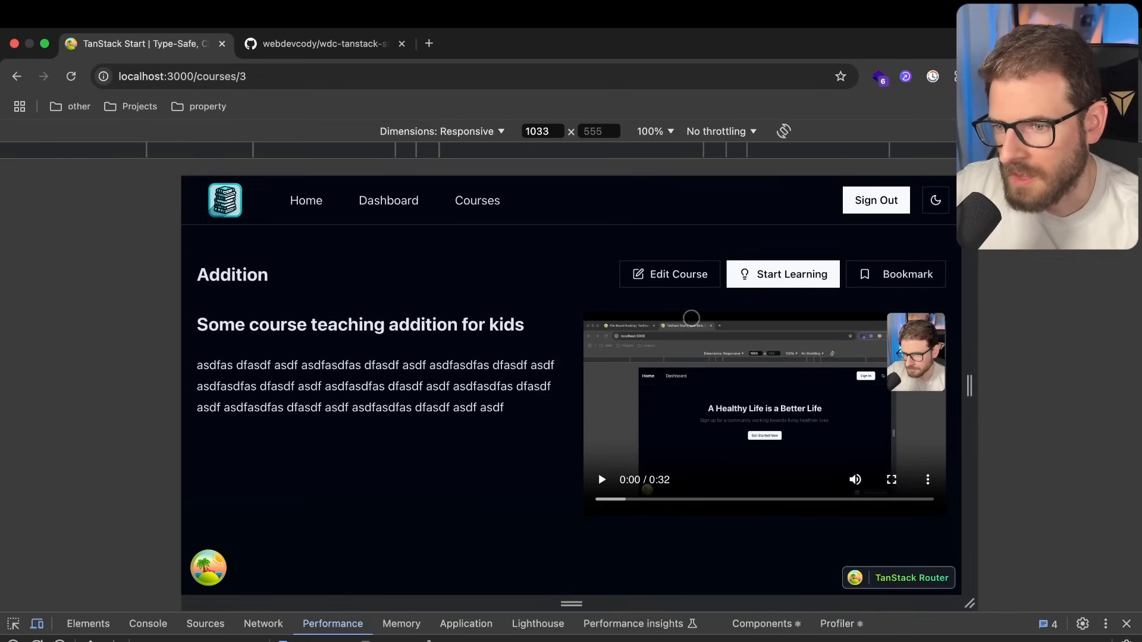
pyautogui.moveTo(378, 358)
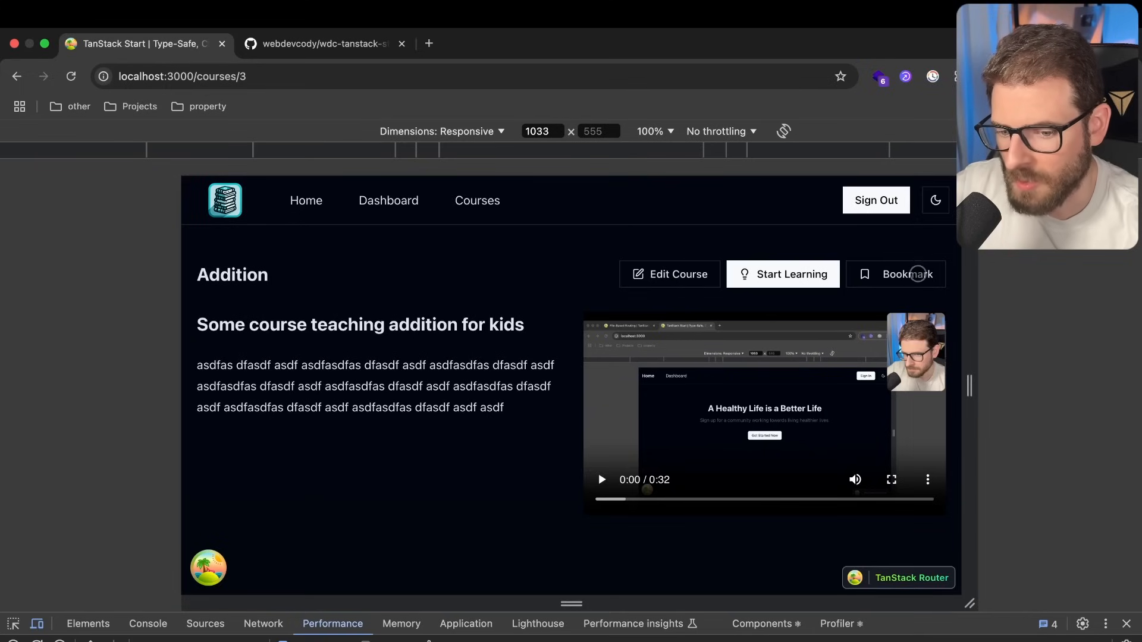
# Bookmark the Addition course and scroll down to its empty Course Content section
pyautogui.click(388, 200)
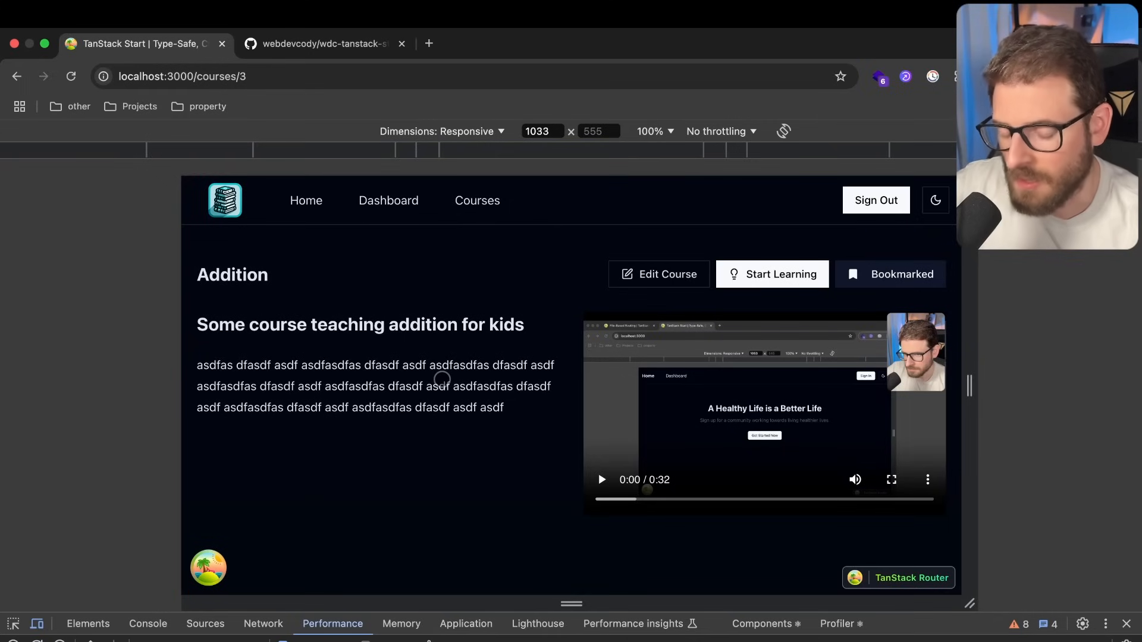
pyautogui.scroll(-3)
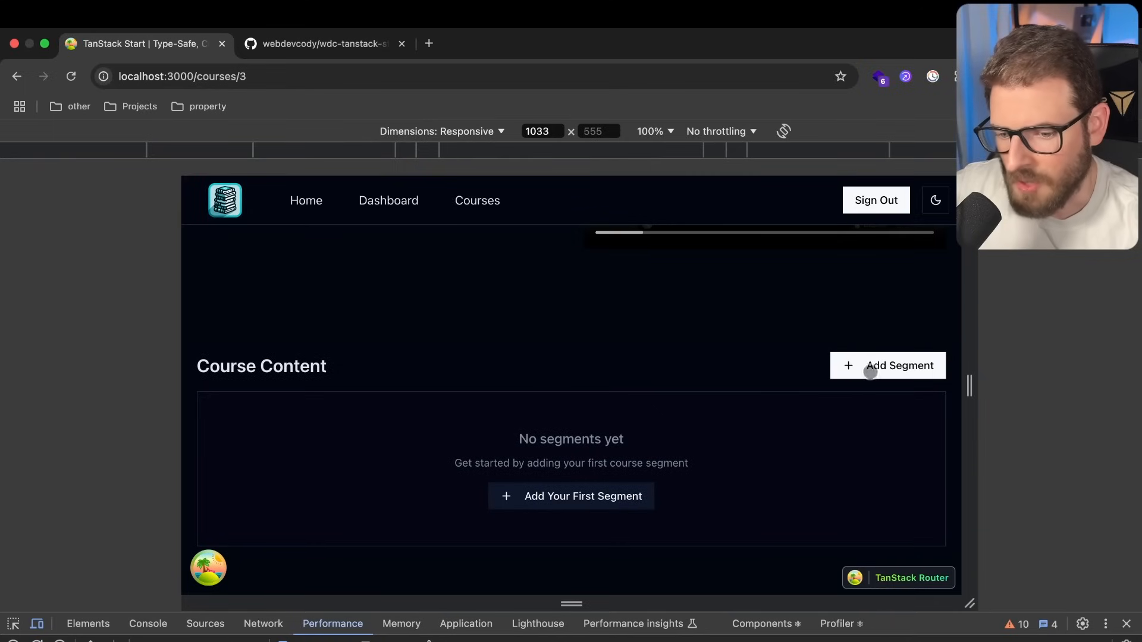
# Add the 'Simple Addition' segment with placeholder content and a video file
pyautogui.click(886, 365)
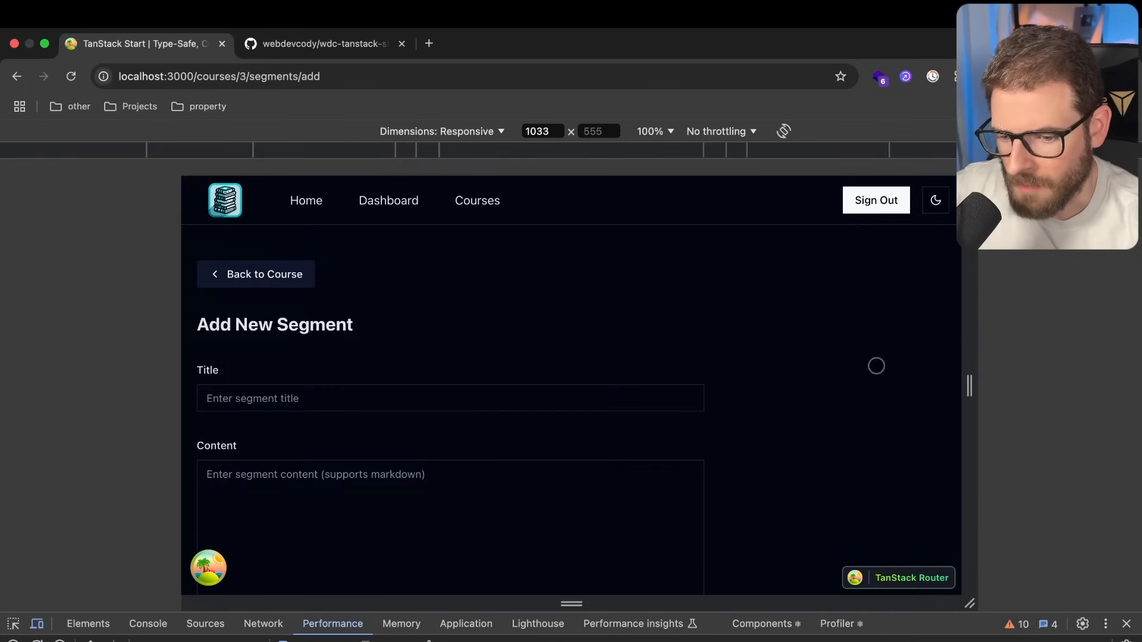
pyautogui.scroll(-3)
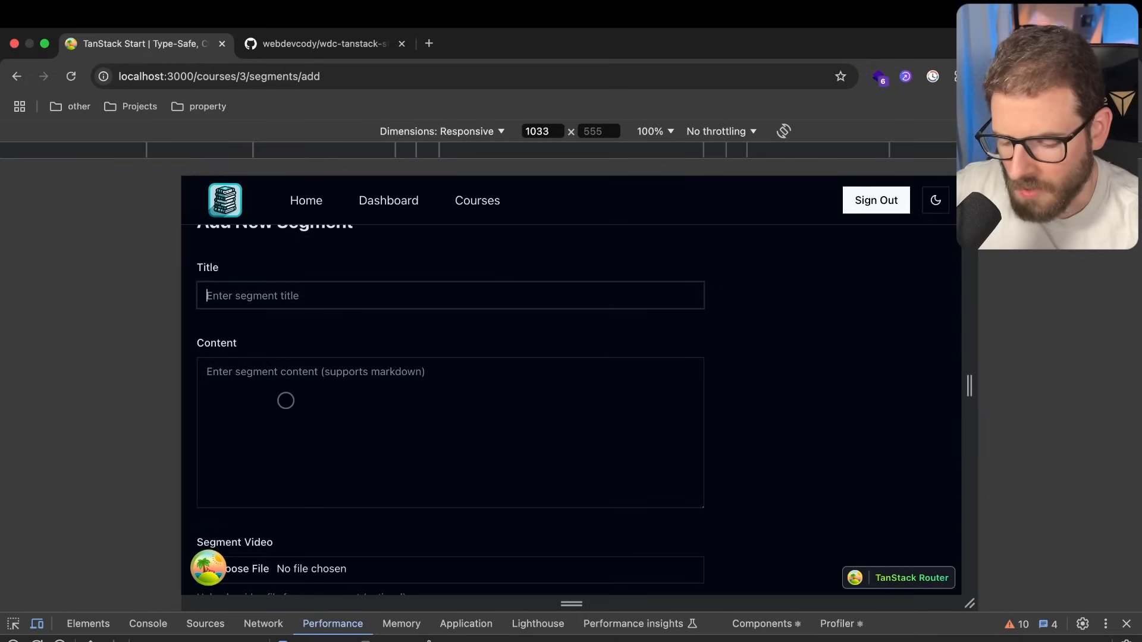
pyautogui.write('Simple Add')
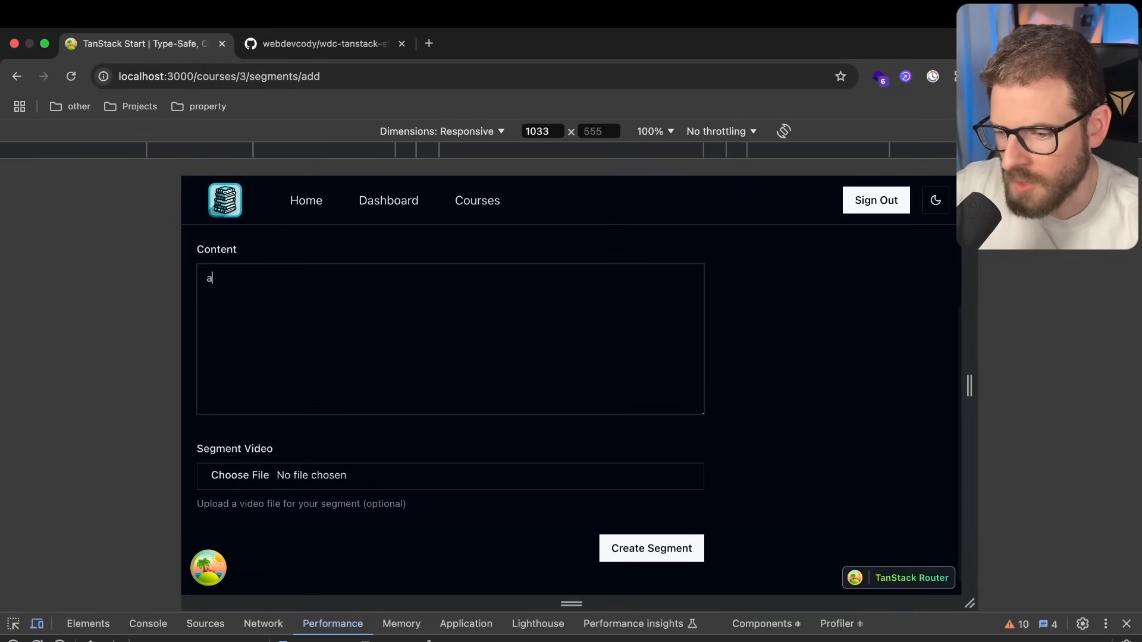
pyautogui.write('sdfasdf asdf asdf asasdfasdf asdf asdf asasdfasdf asdf asdf asasdfasdf asdf asdf as')
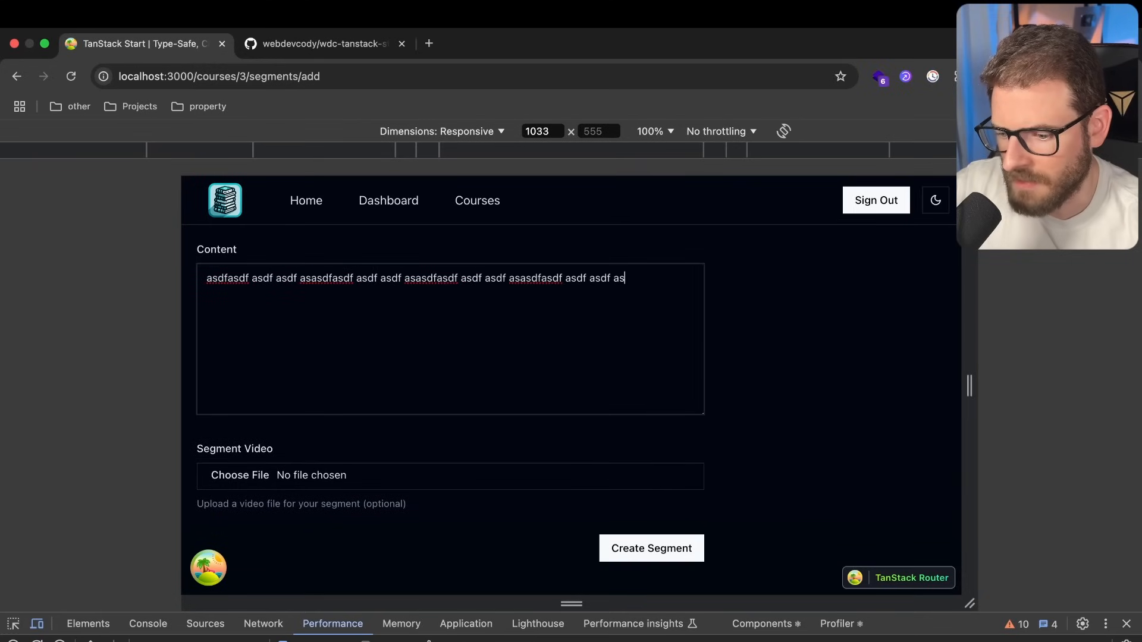
pyautogui.click(239, 475)
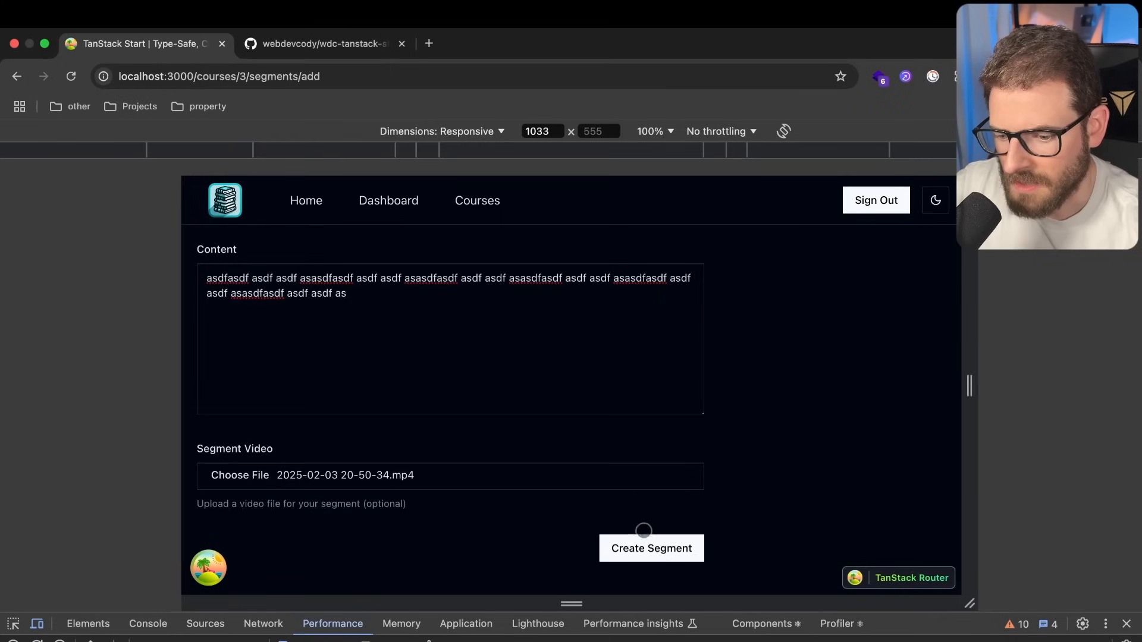
pyautogui.click(650, 548)
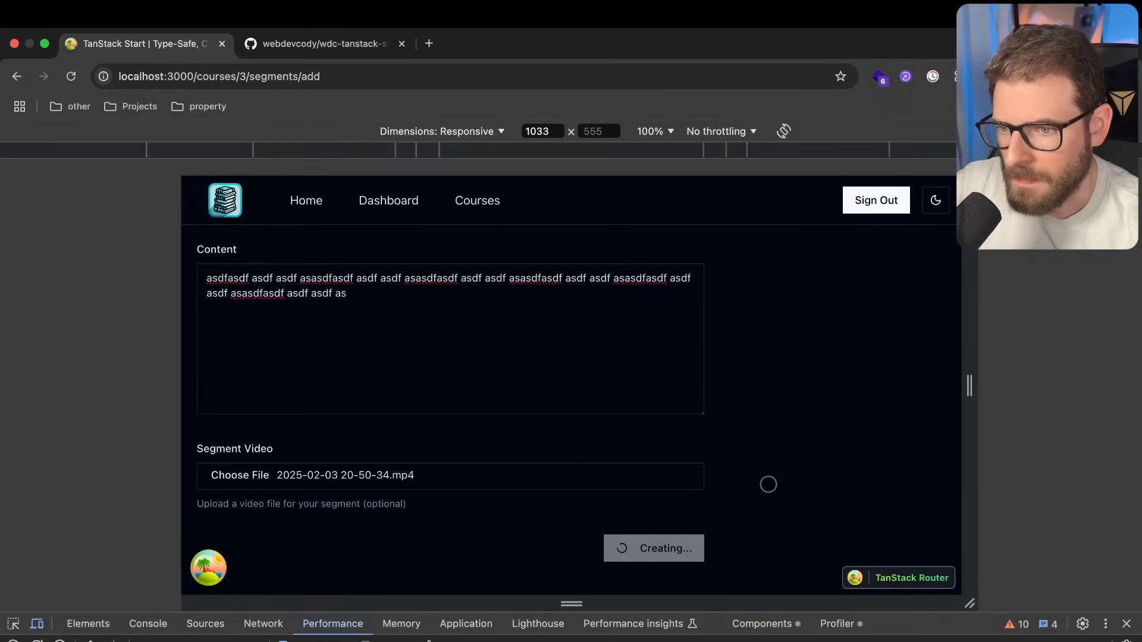
# Add a second segment titled 'Segment 2' with its own video
pyautogui.click(653, 548)
pyautogui.write('a')
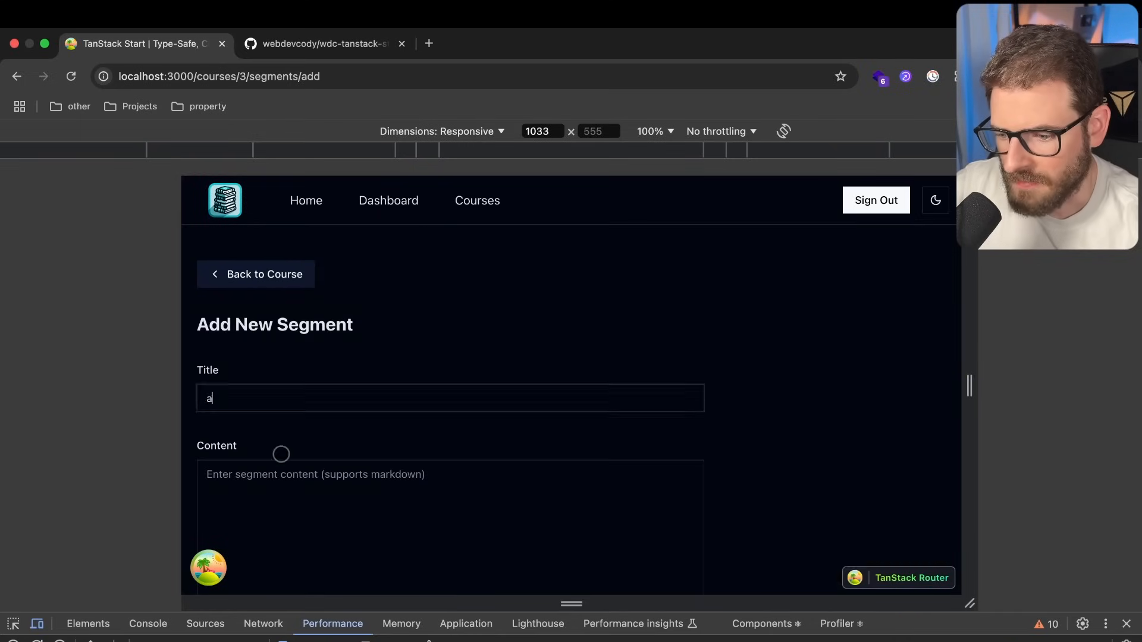
pyautogui.write('Segment 2')
pyautogui.click(451, 527)
pyautogui.write('asdfasdf')
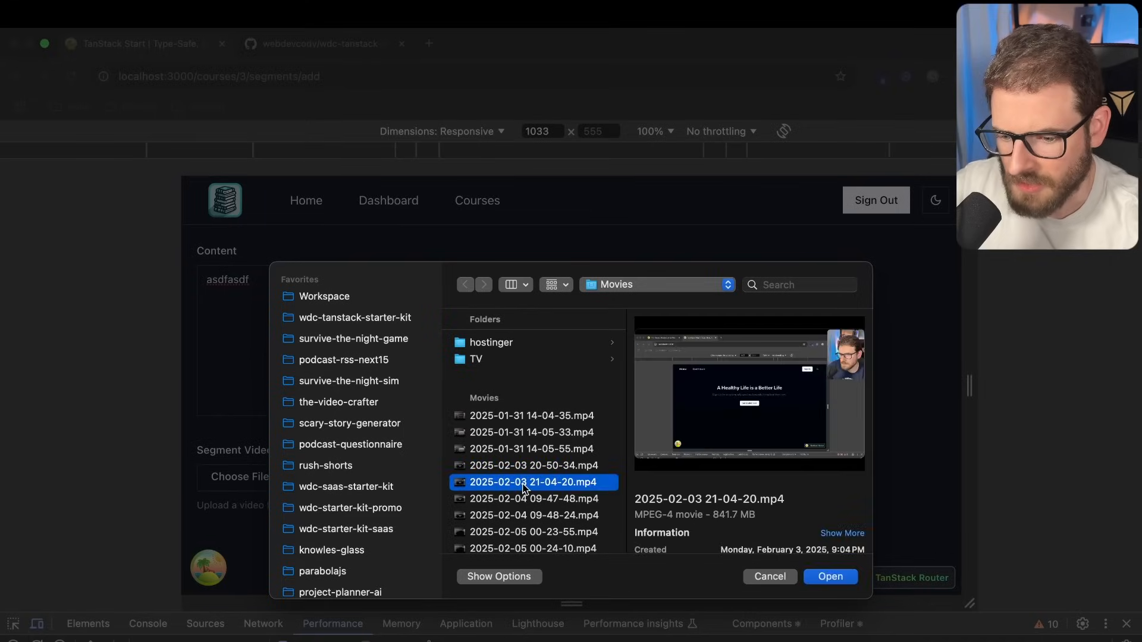
pyautogui.click(829, 577)
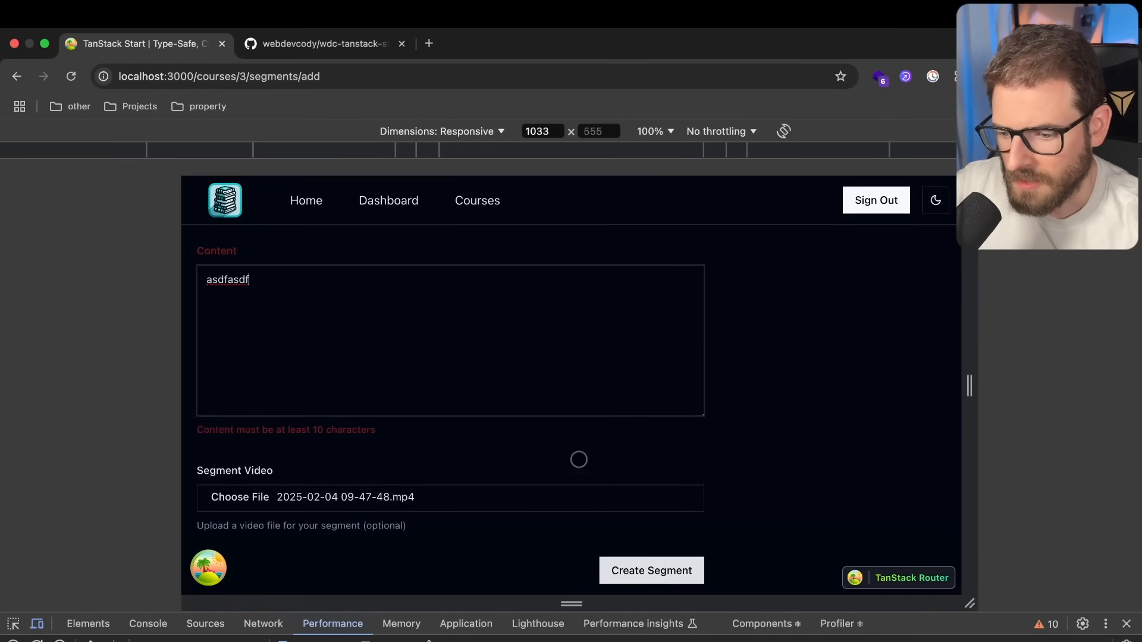
pyautogui.click(651, 571)
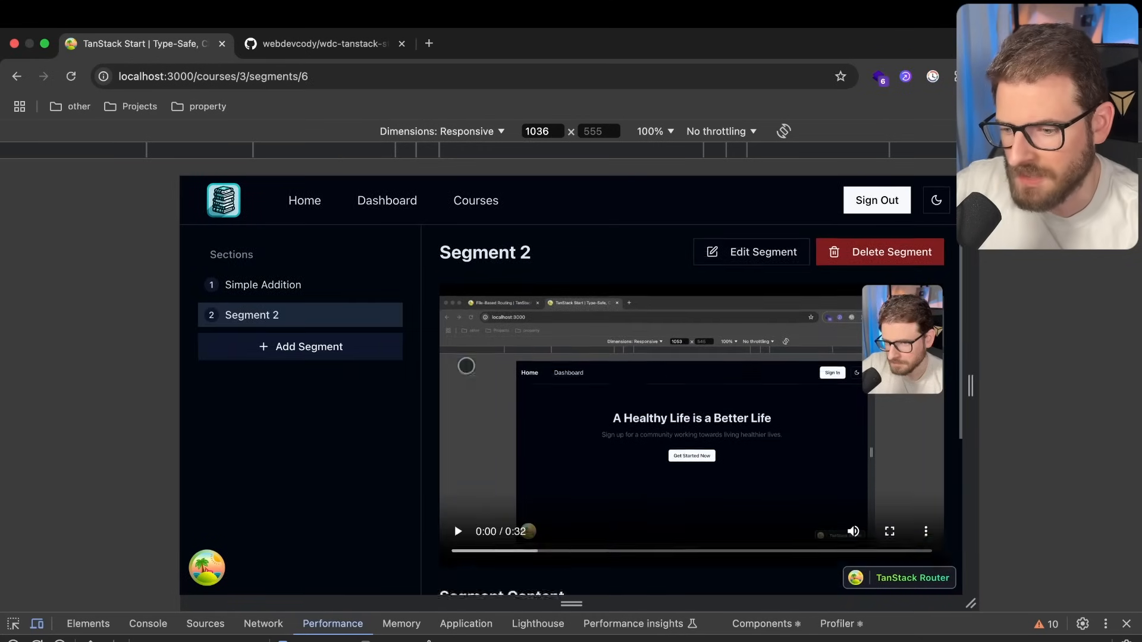
# Check the Simple Addition segment, return to Segment 2, and scroll to Course Documents
pyautogui.click(263, 285)
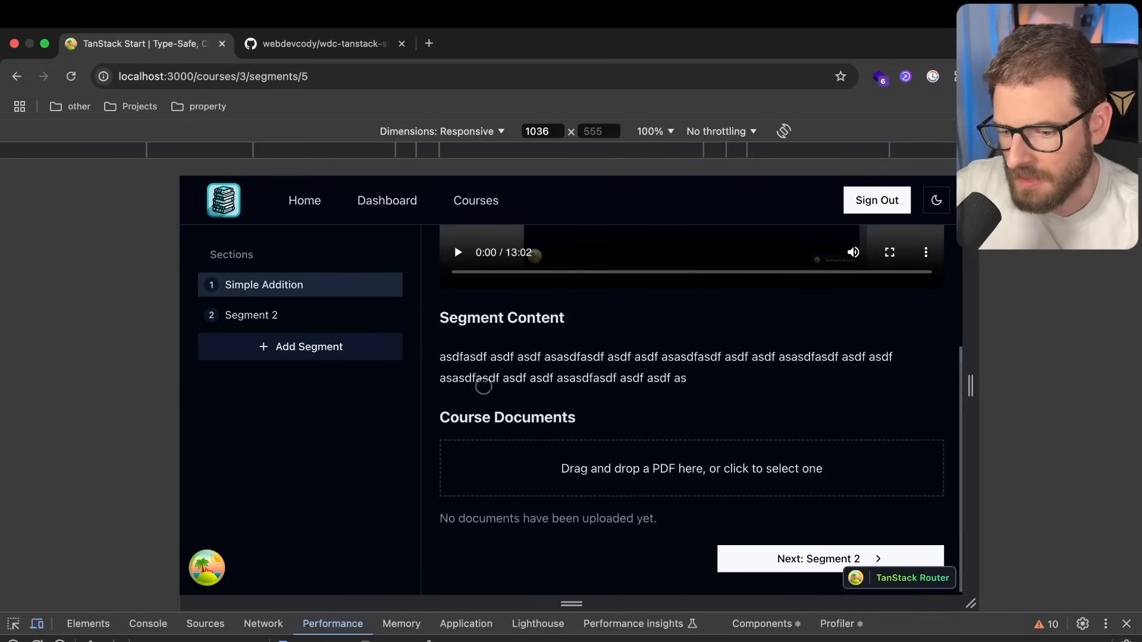
pyautogui.click(828, 558)
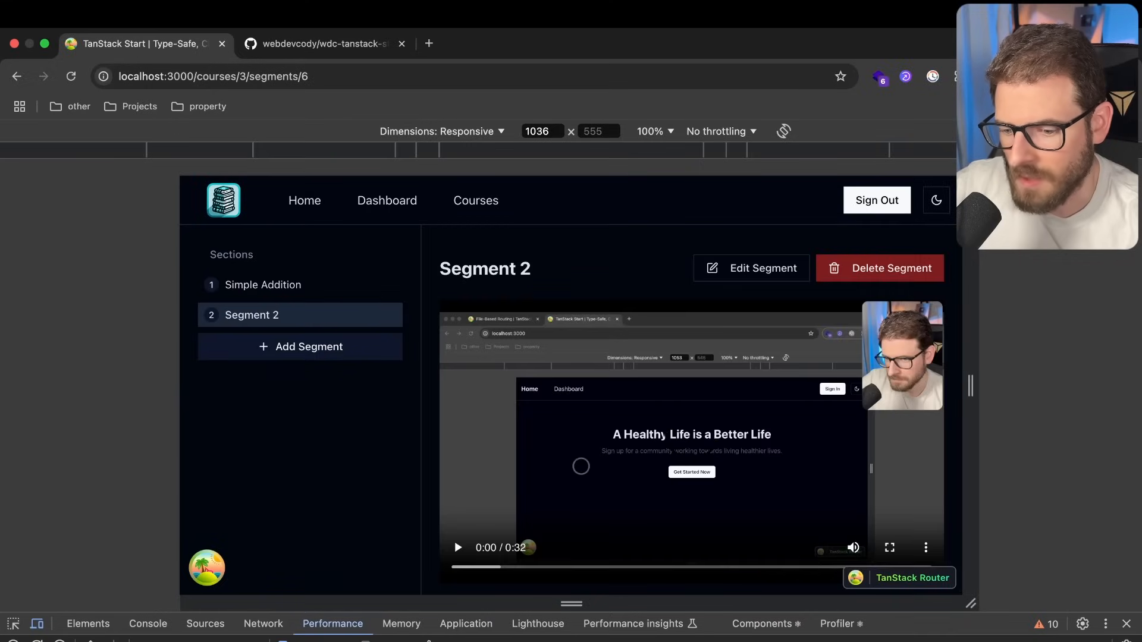
pyautogui.scroll(-3)
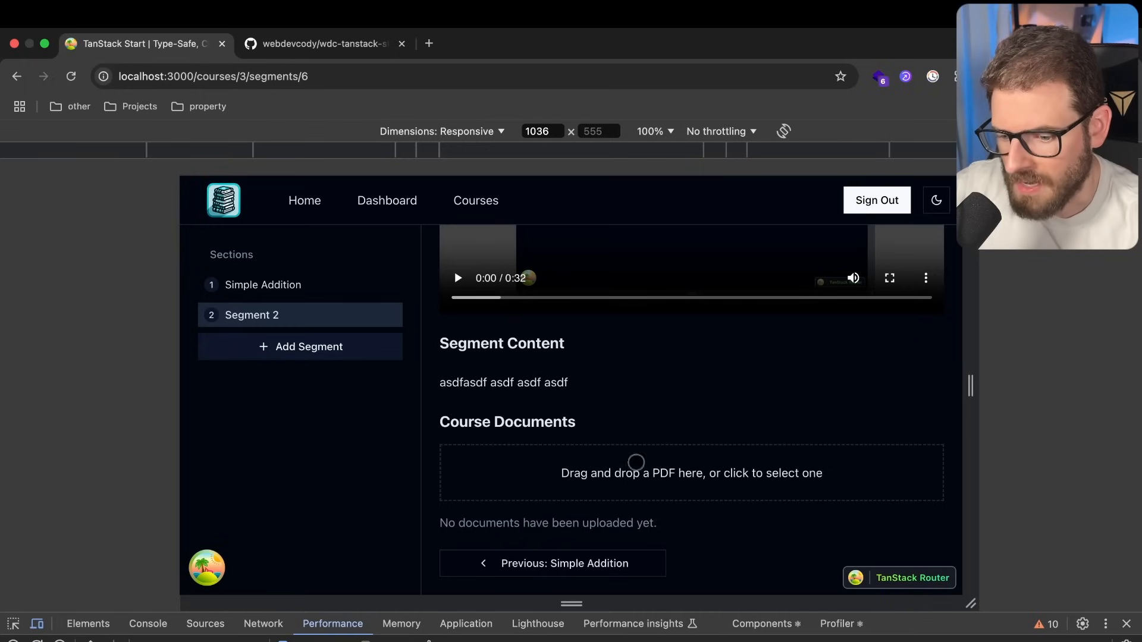
pyautogui.click(691, 473)
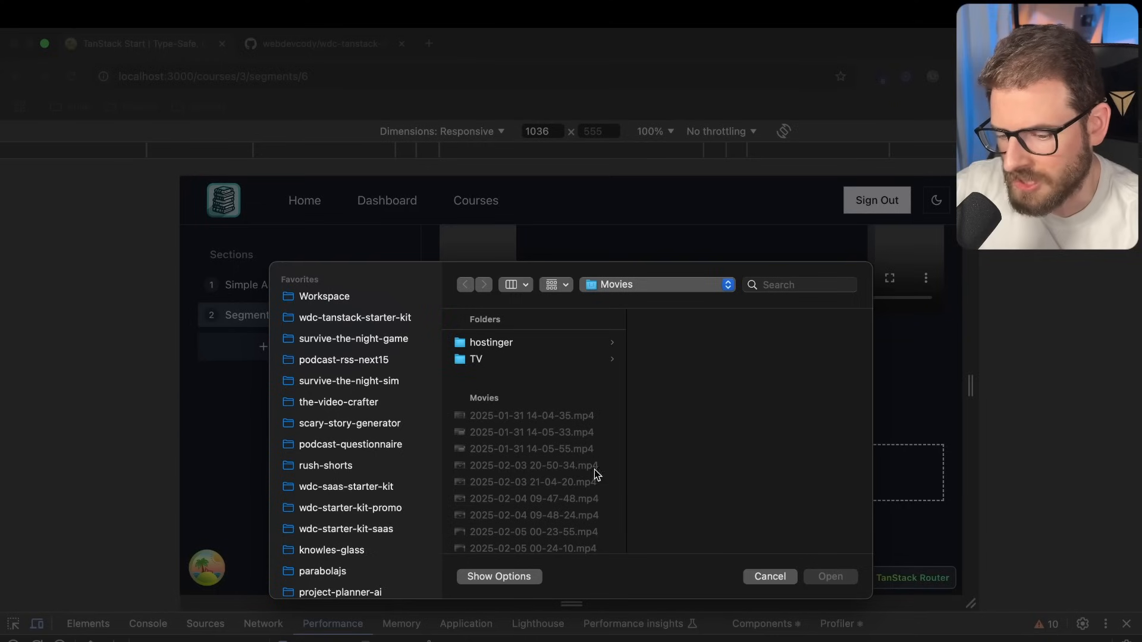
pyautogui.scroll(-3)
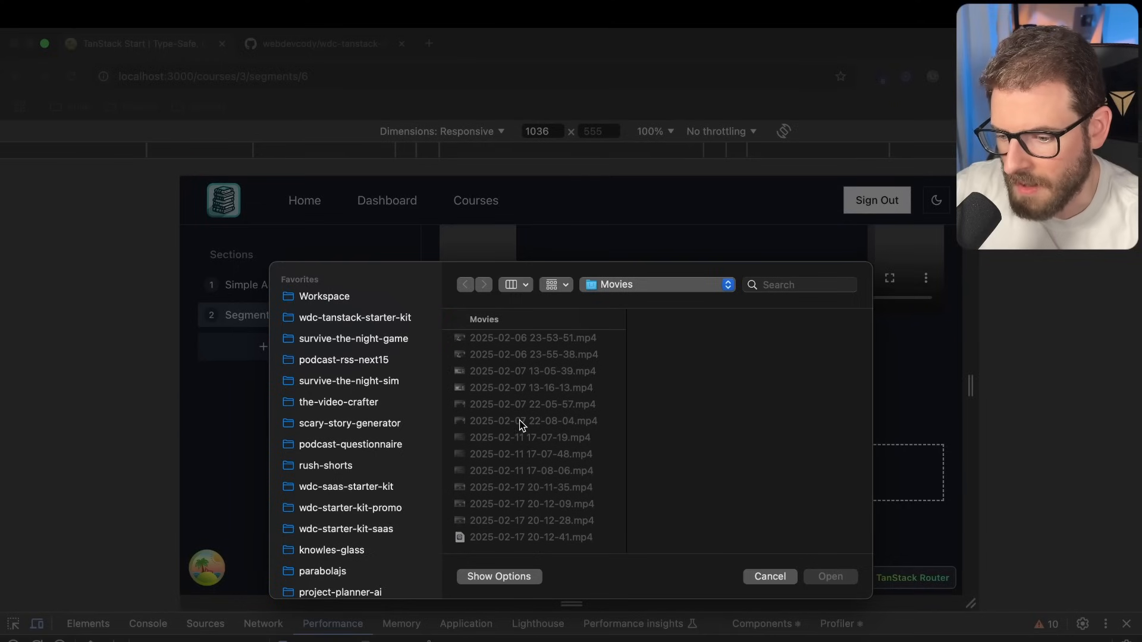
pyautogui.scroll(-3)
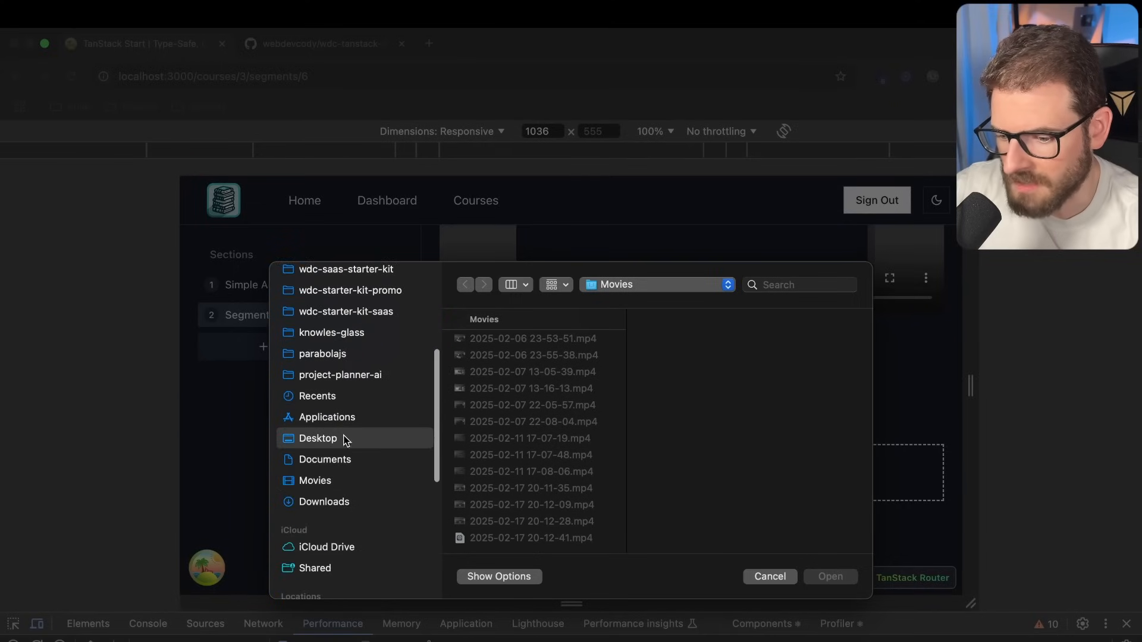
pyautogui.click(830, 577)
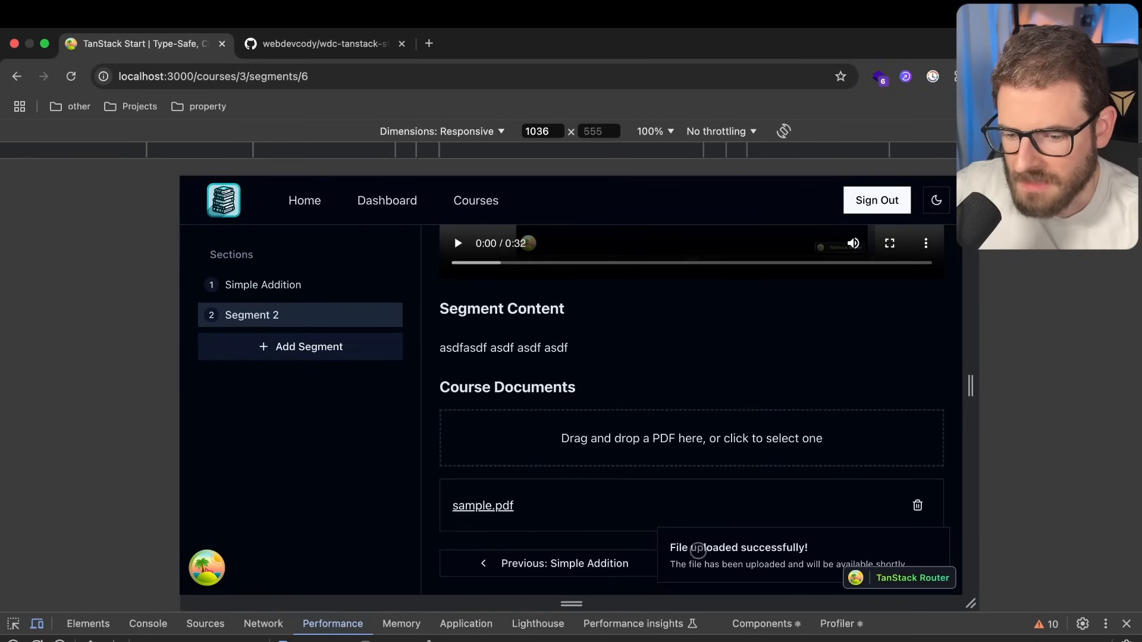
pyautogui.click(917, 506)
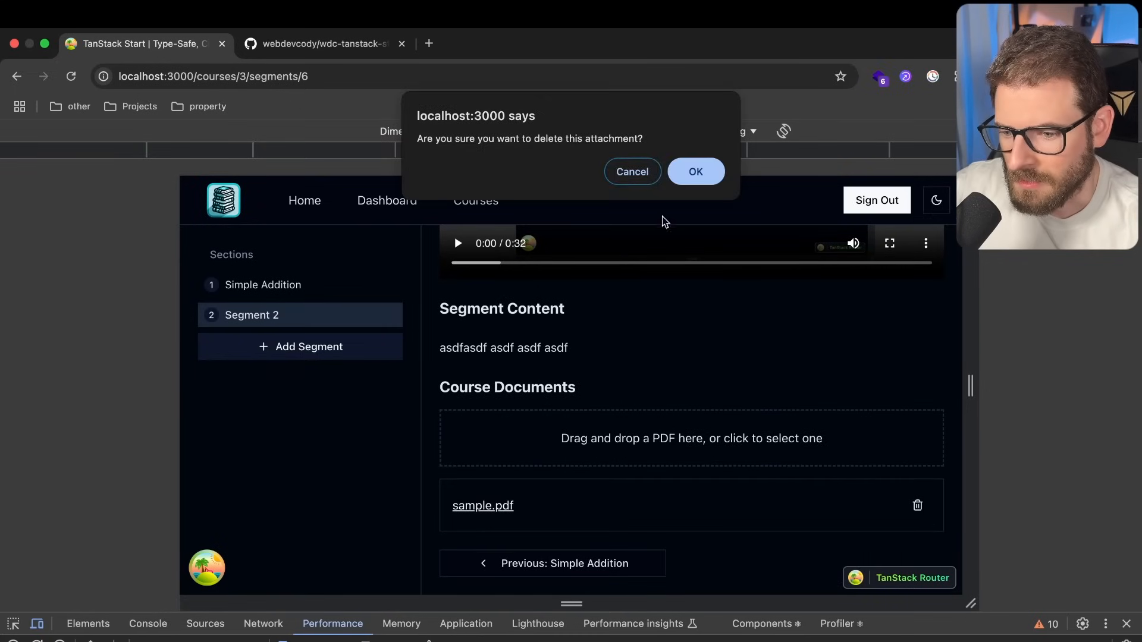
pyautogui.click(694, 171)
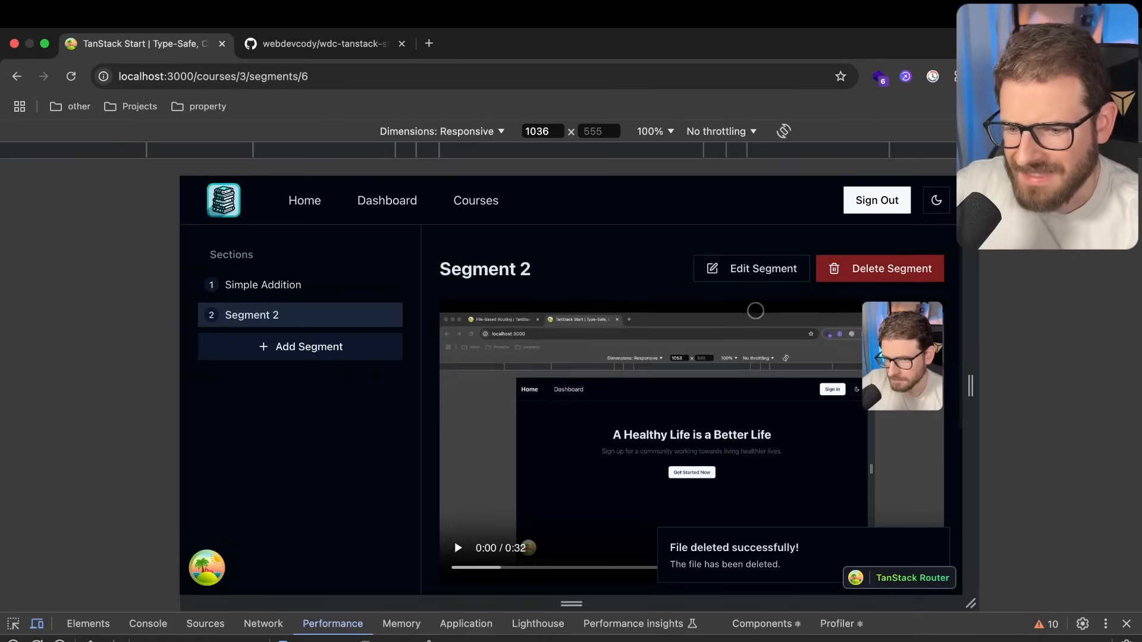
pyautogui.click(879, 269)
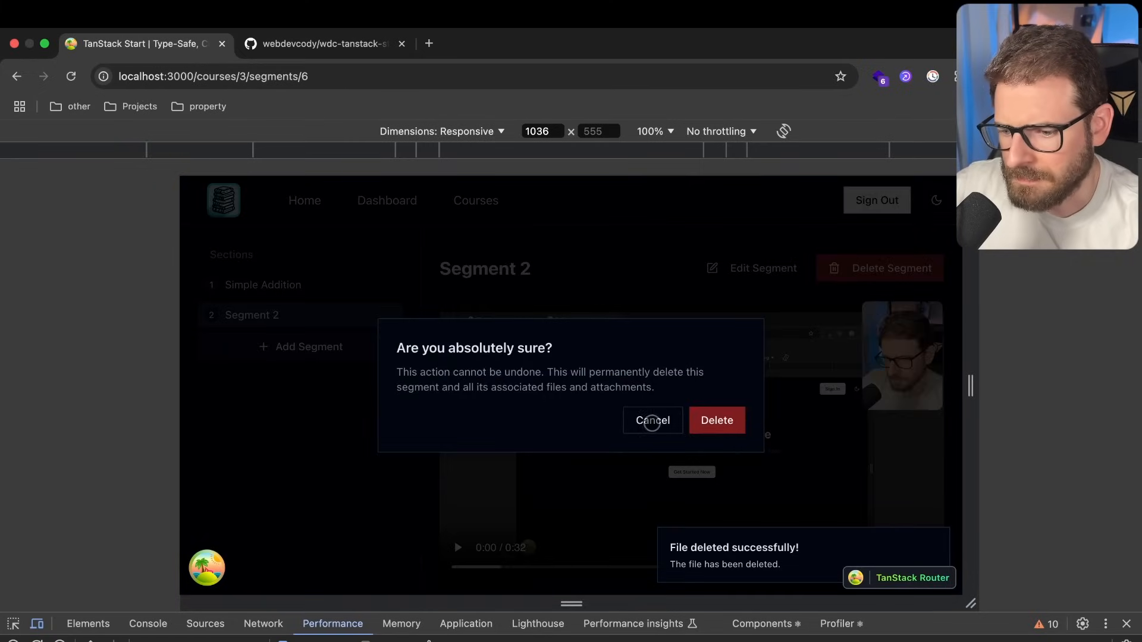
pyautogui.click(652, 421)
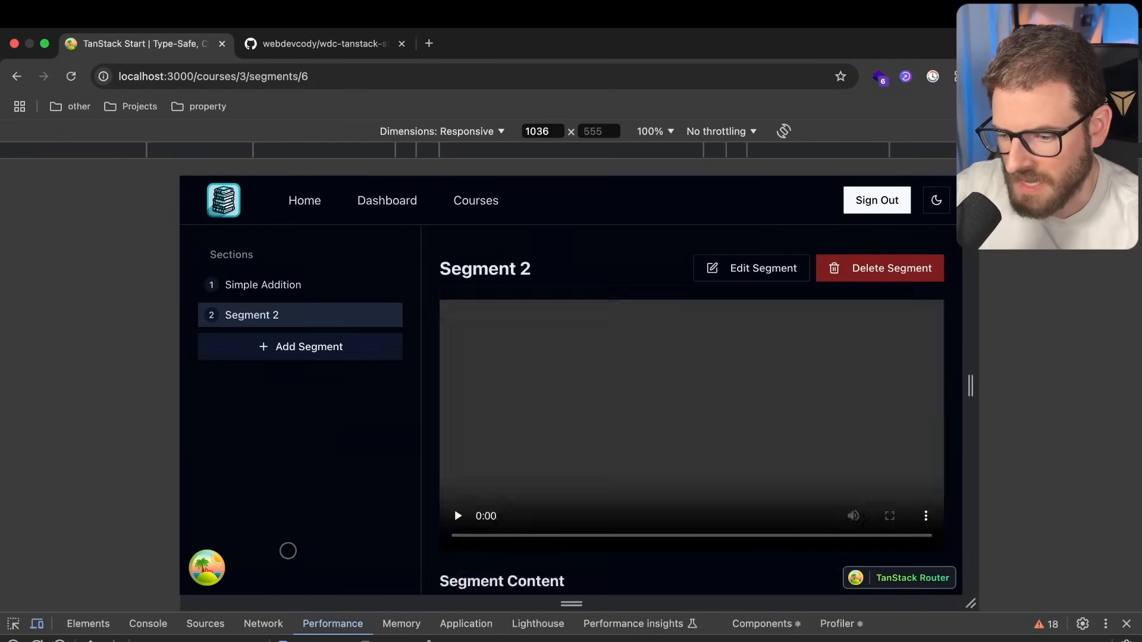
pyautogui.scroll(-3)
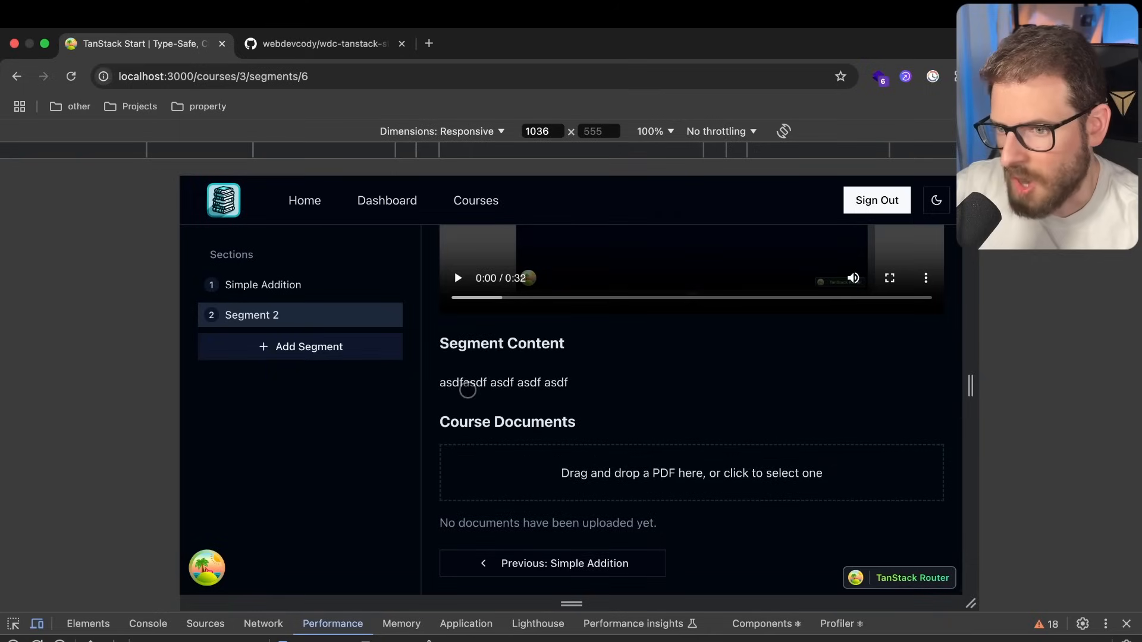
pyautogui.click(456, 277)
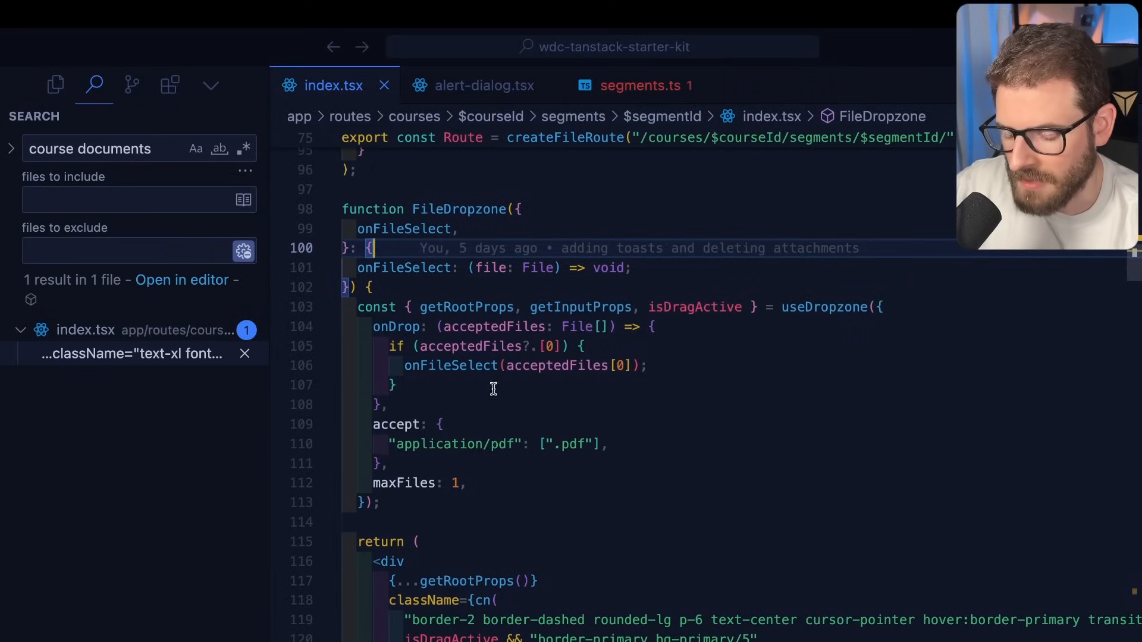
pyautogui.moveTo(466, 335)
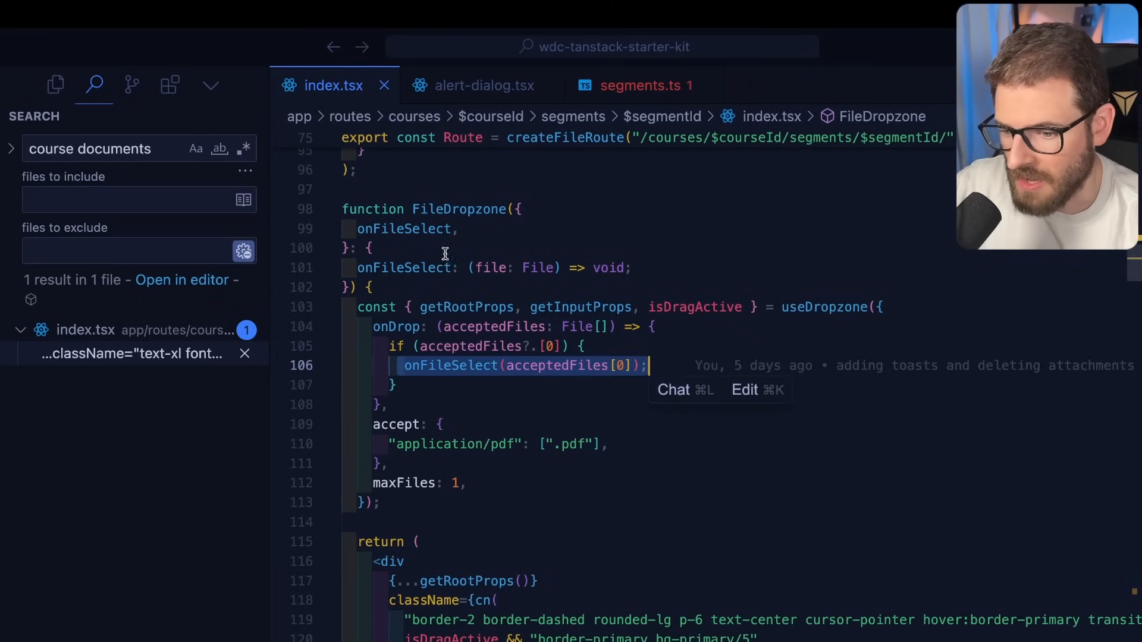
# Scroll to FileDropzone in index.tsx, highlighting the getRootProps spread and file input
pyautogui.scroll(-3)
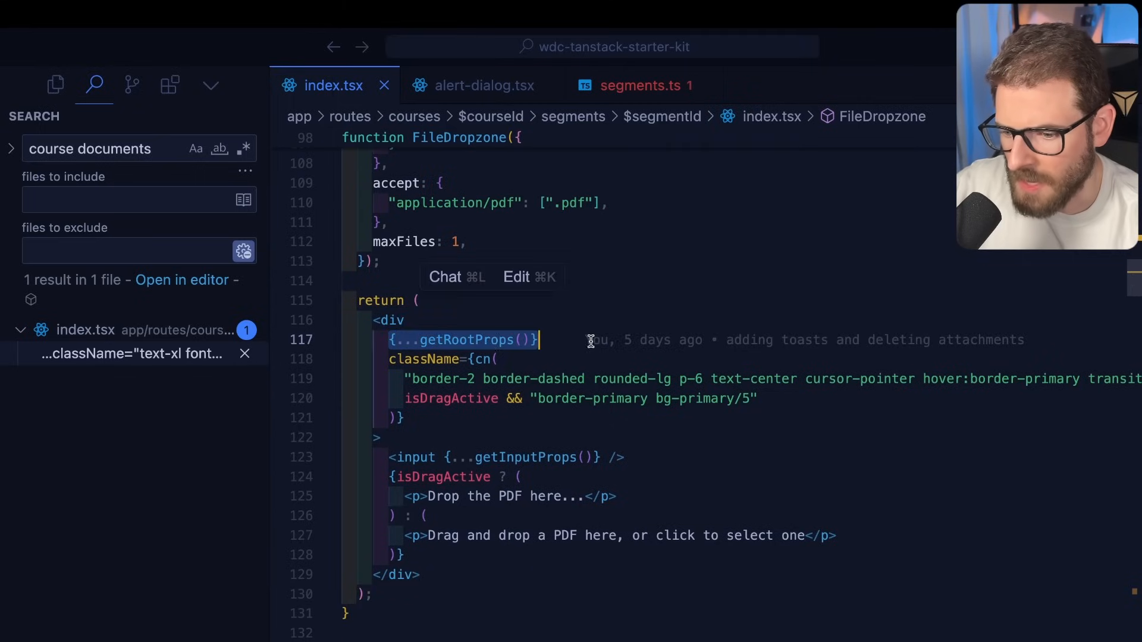
pyautogui.doubleClick(466, 340)
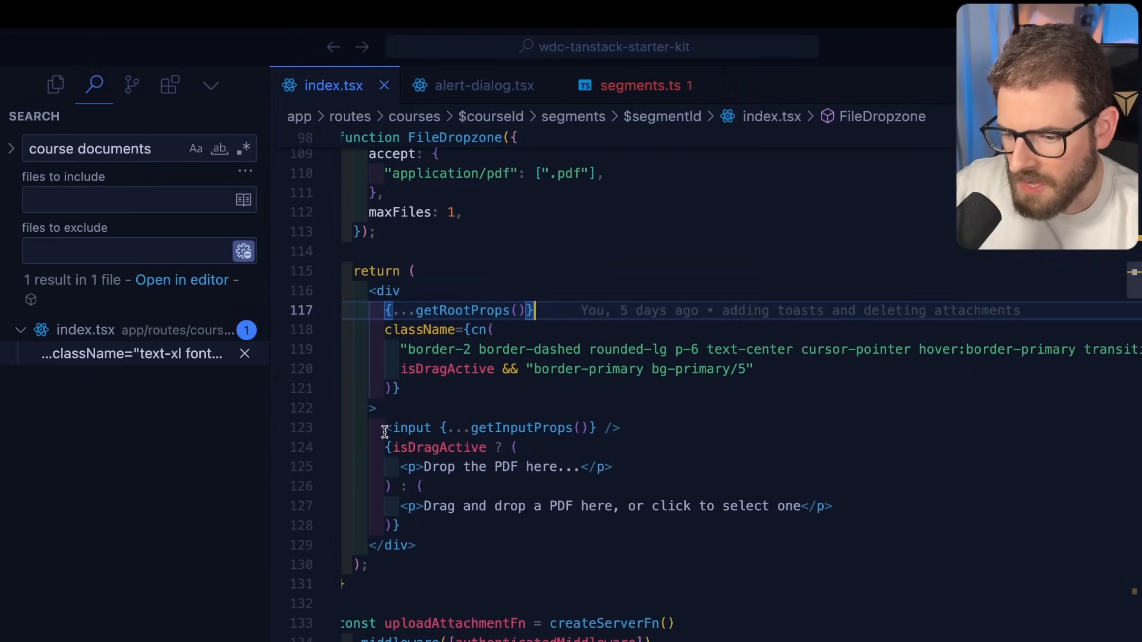
pyautogui.doubleClick(521, 428)
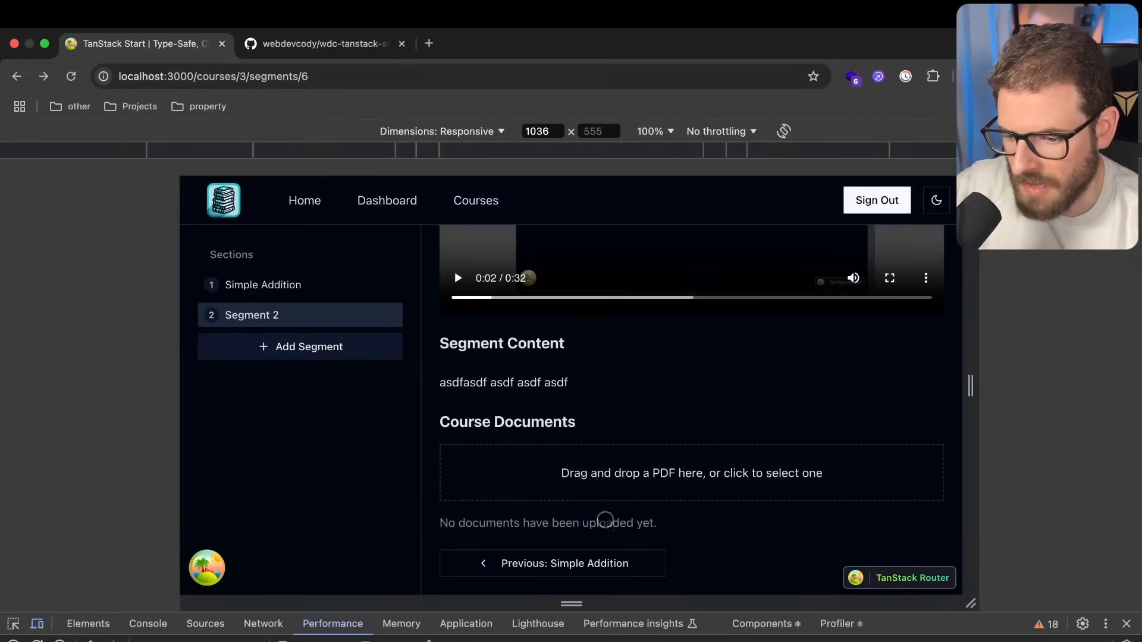
# Revisit the empty dropzone in the browser, then return to handleFileSelect in Cursor
pyautogui.click(690, 473)
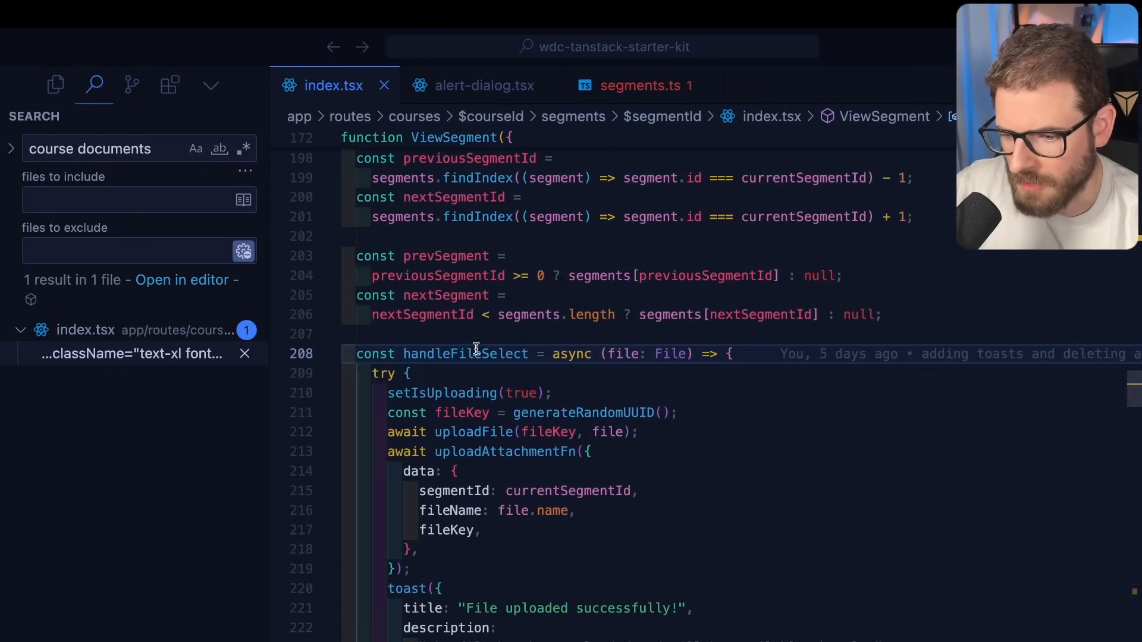
# Highlight handleFileSelect, then inspect the S3rver setup in s3.mjs and close it
pyautogui.doubleClick(464, 237)
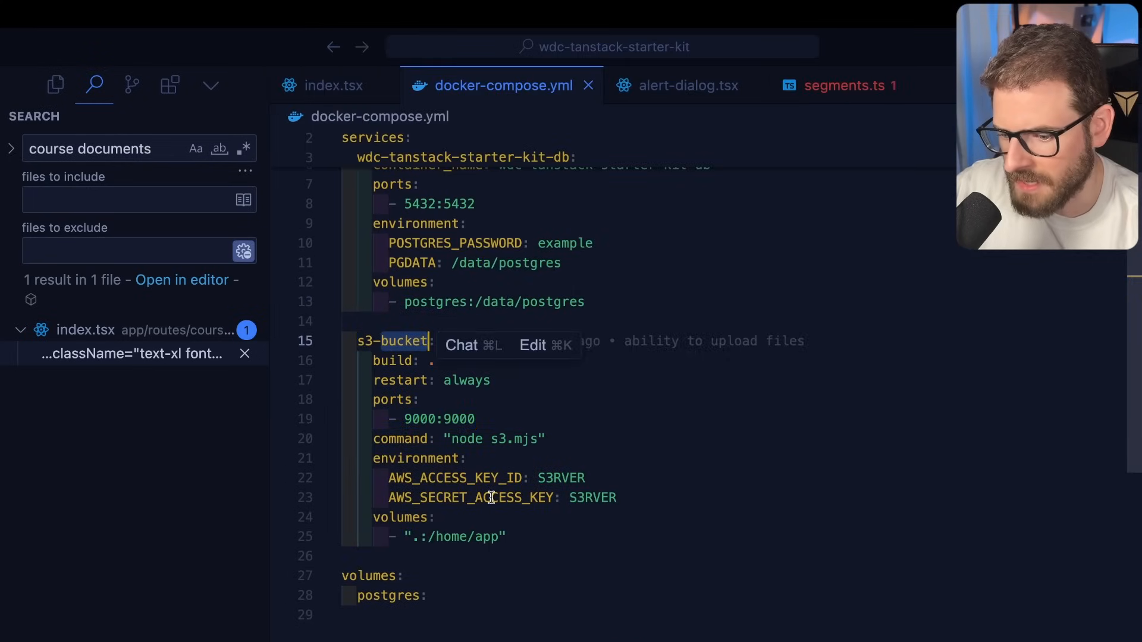
pyautogui.click(458, 439)
pyautogui.write('s')
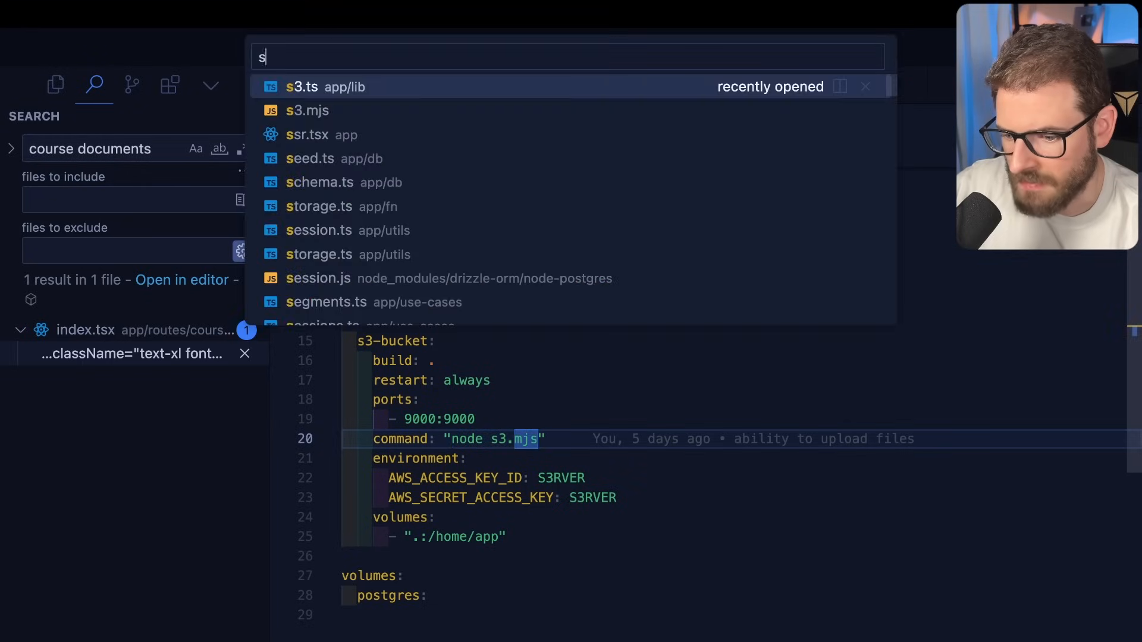
pyautogui.click(307, 111)
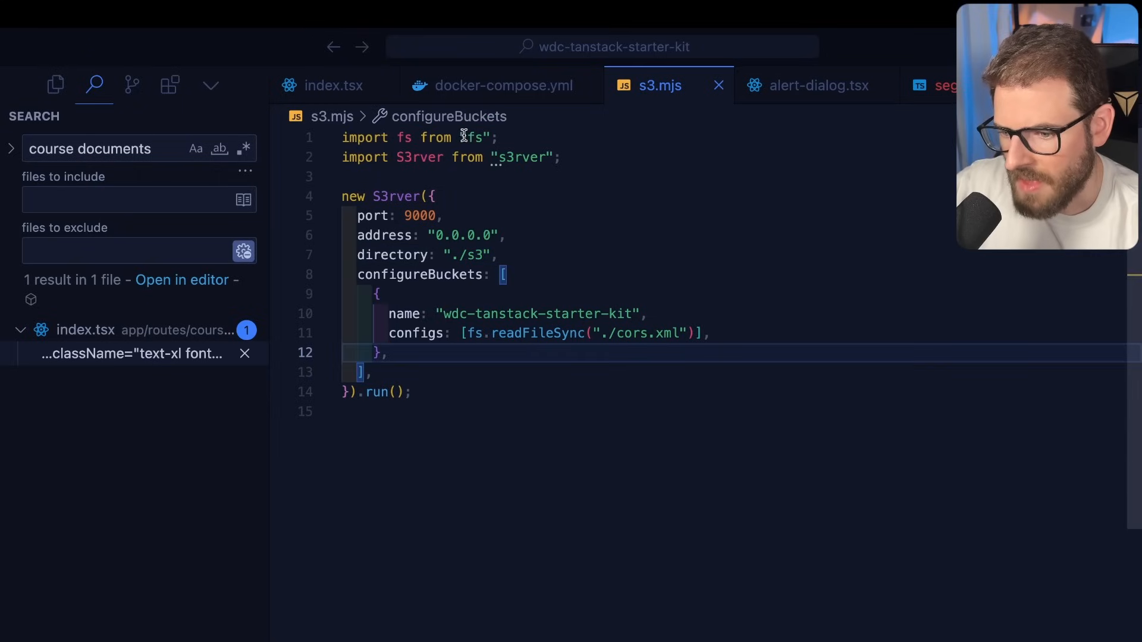
pyautogui.doubleClick(522, 157)
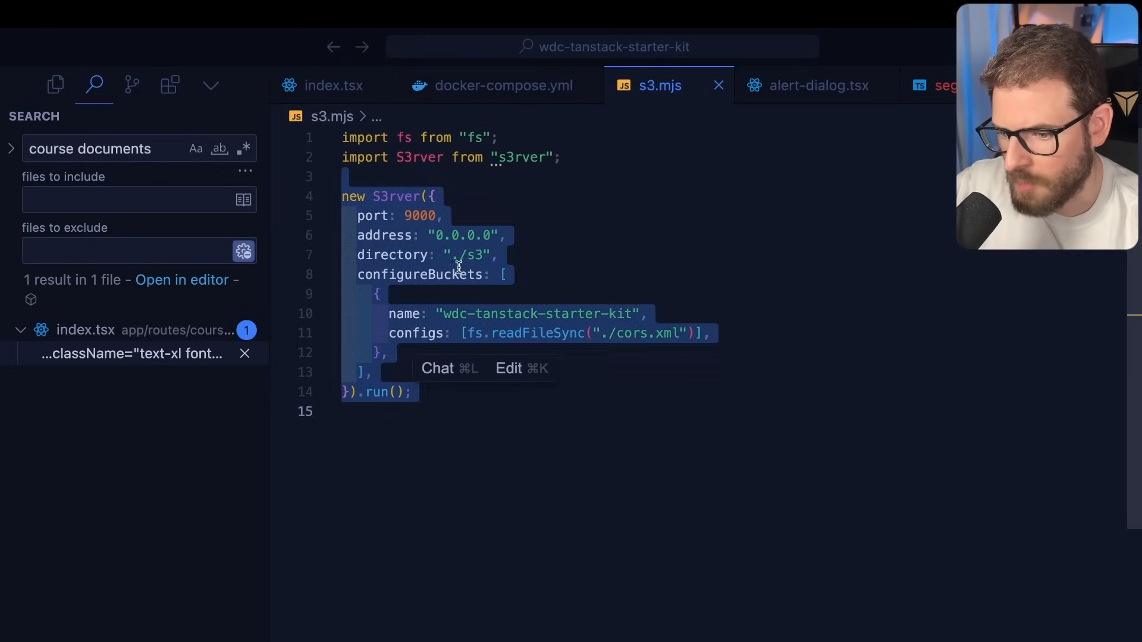
pyautogui.click(605, 255)
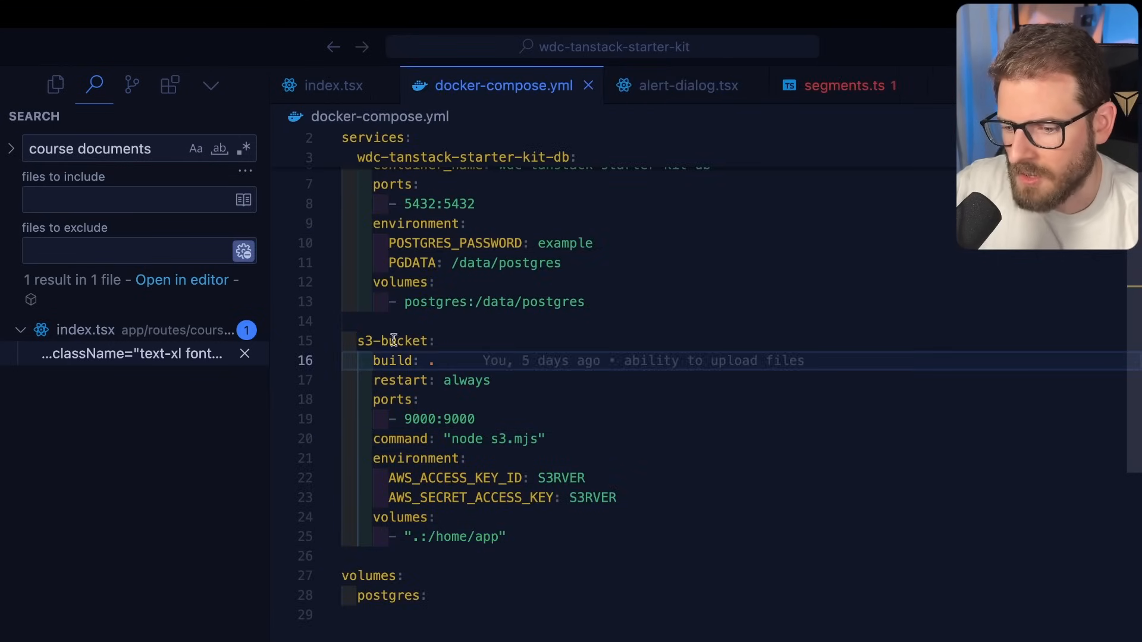
pyautogui.moveTo(554, 534)
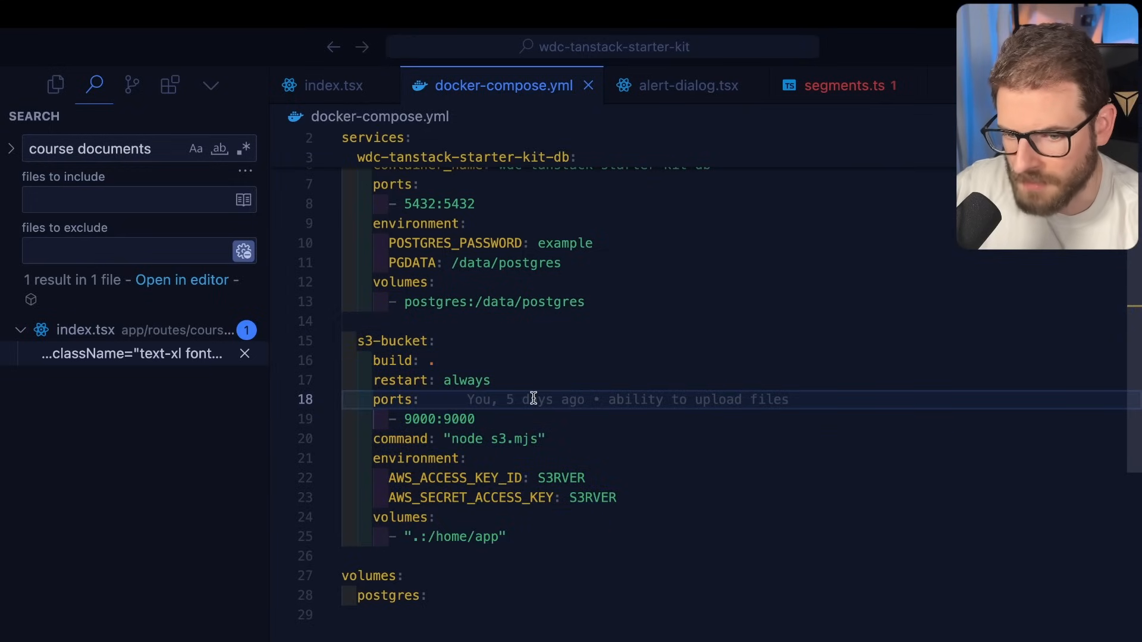
# Close docker-compose.yml and jump from the uploadFile call to its definition in storage.ts
pyautogui.click(333, 85)
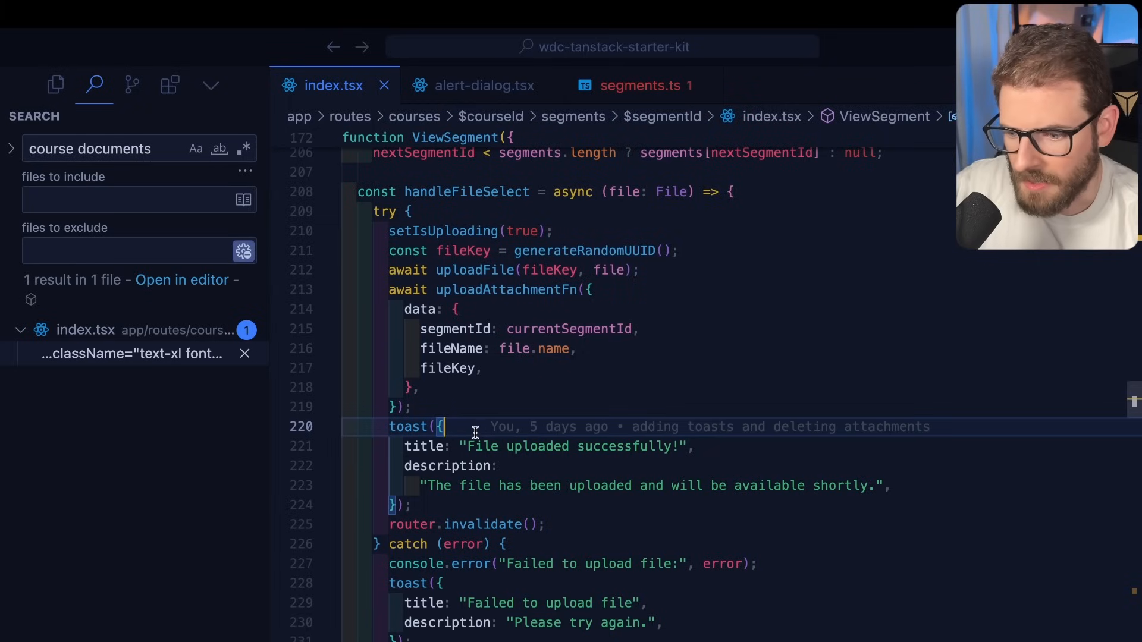
pyautogui.moveTo(457, 410)
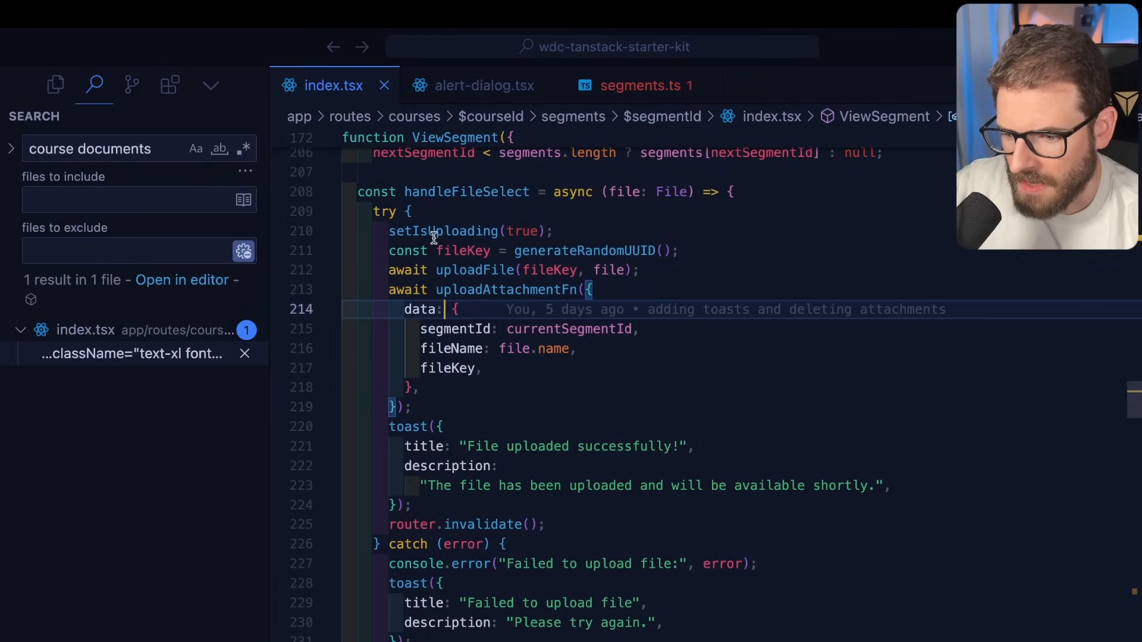
pyautogui.doubleClick(583, 250)
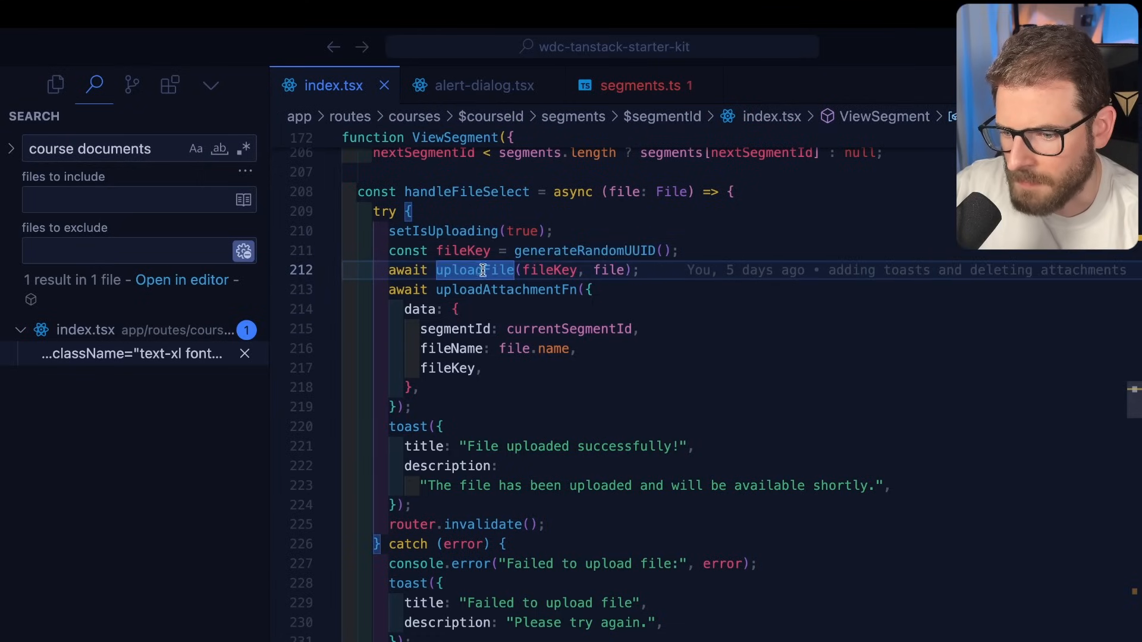
pyautogui.click(474, 270)
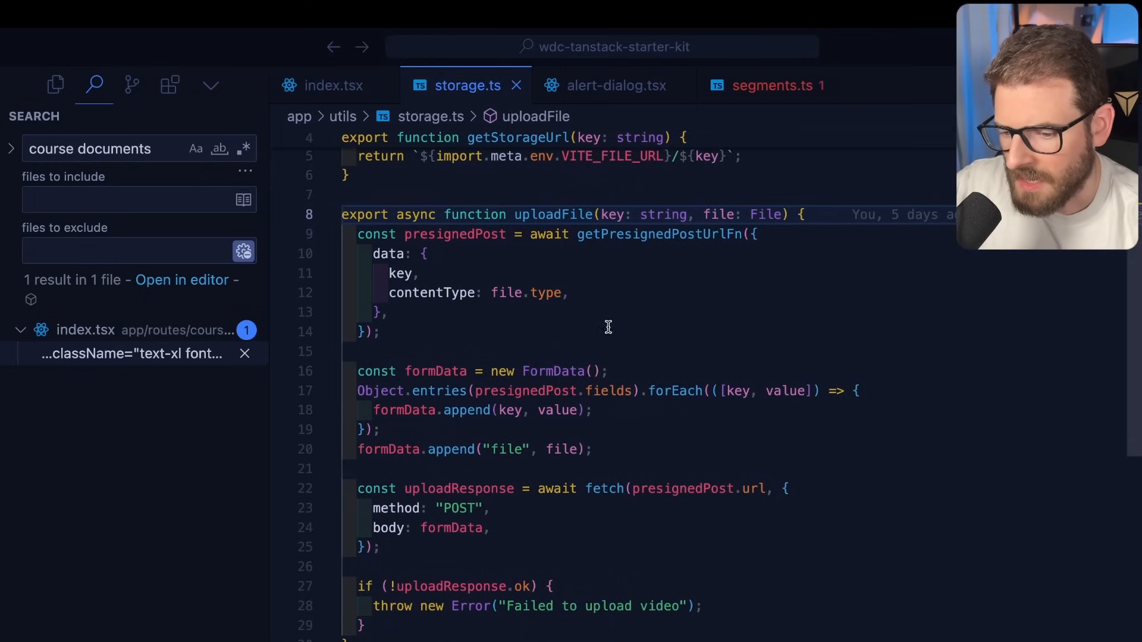
# Inspect getPresignedPostUrlFn's handler and createPresignedPost import, then return to uploadFile
pyautogui.doubleClick(660, 233)
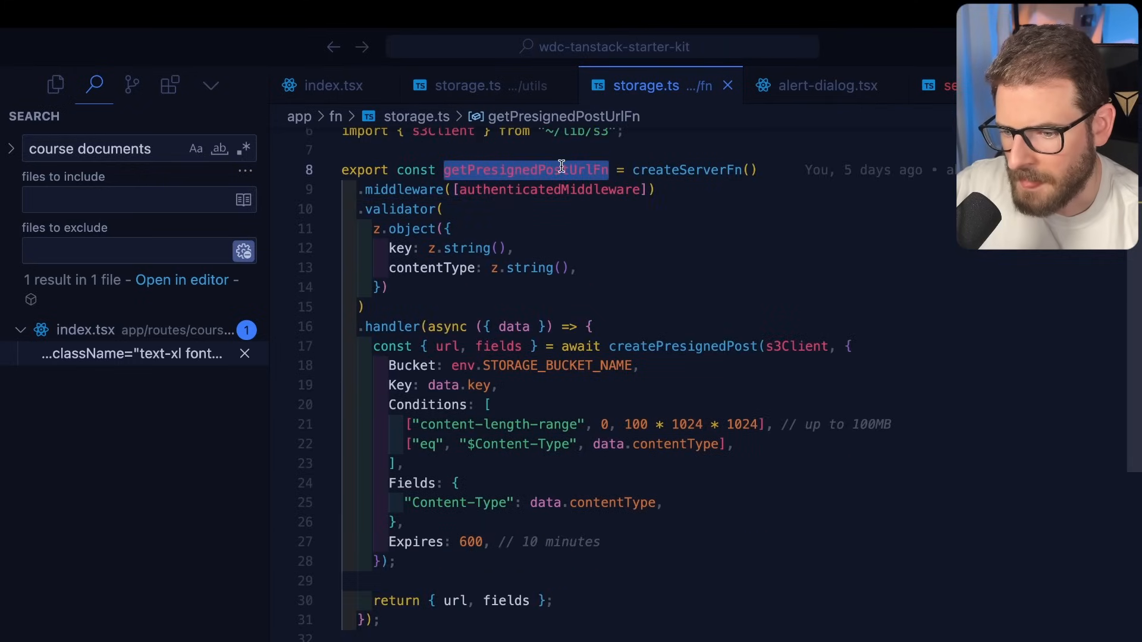
pyautogui.moveTo(552, 190)
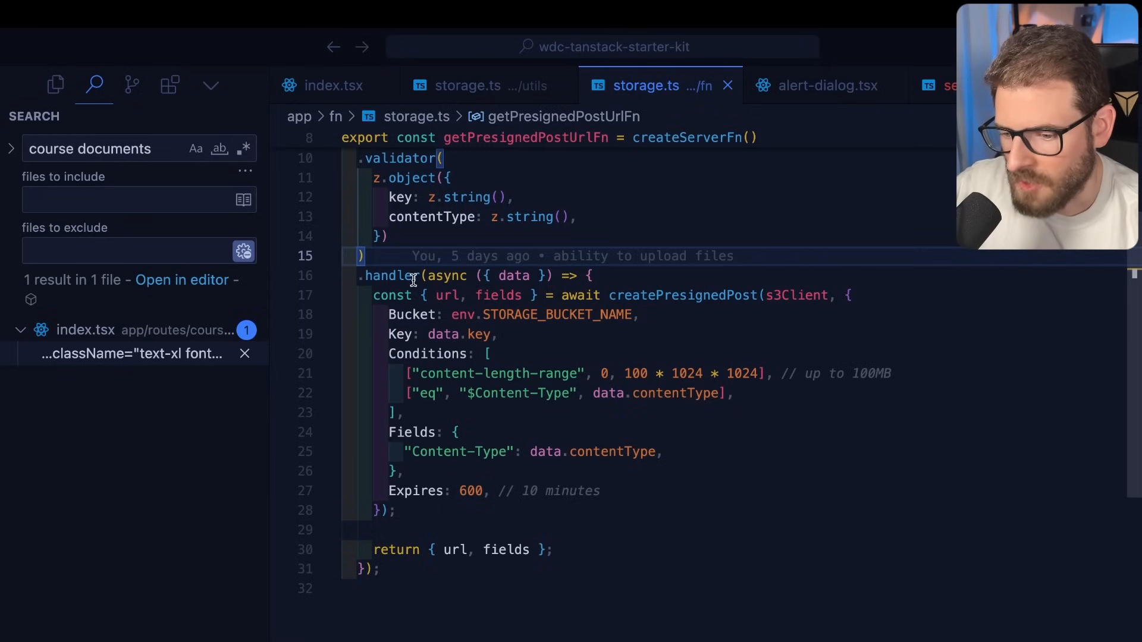
pyautogui.doubleClick(683, 295)
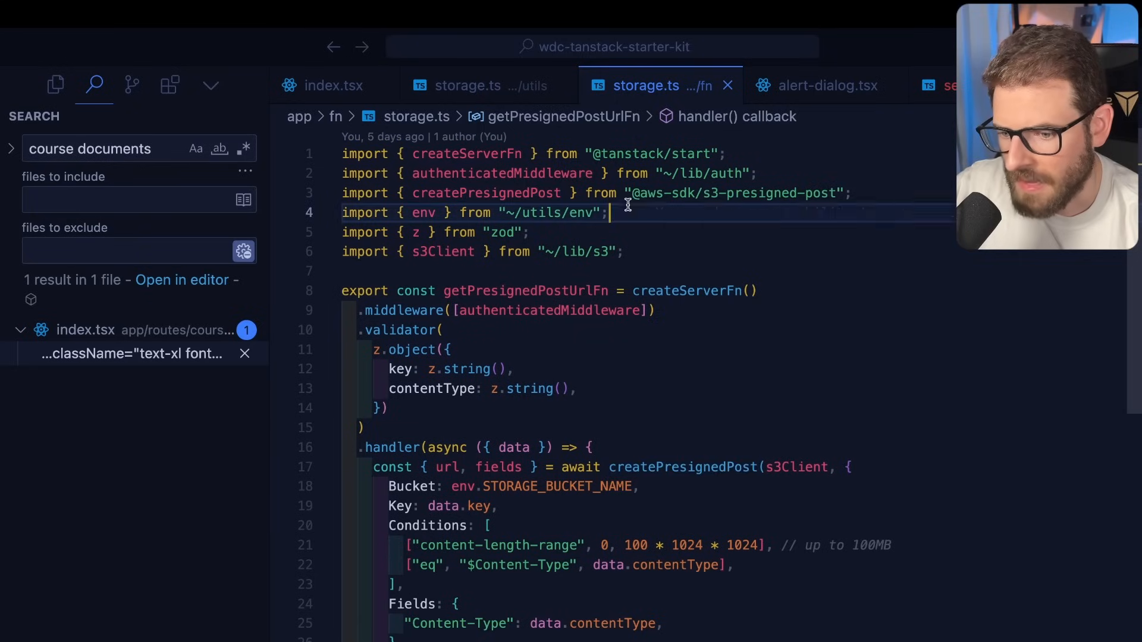
pyautogui.doubleClick(713, 193)
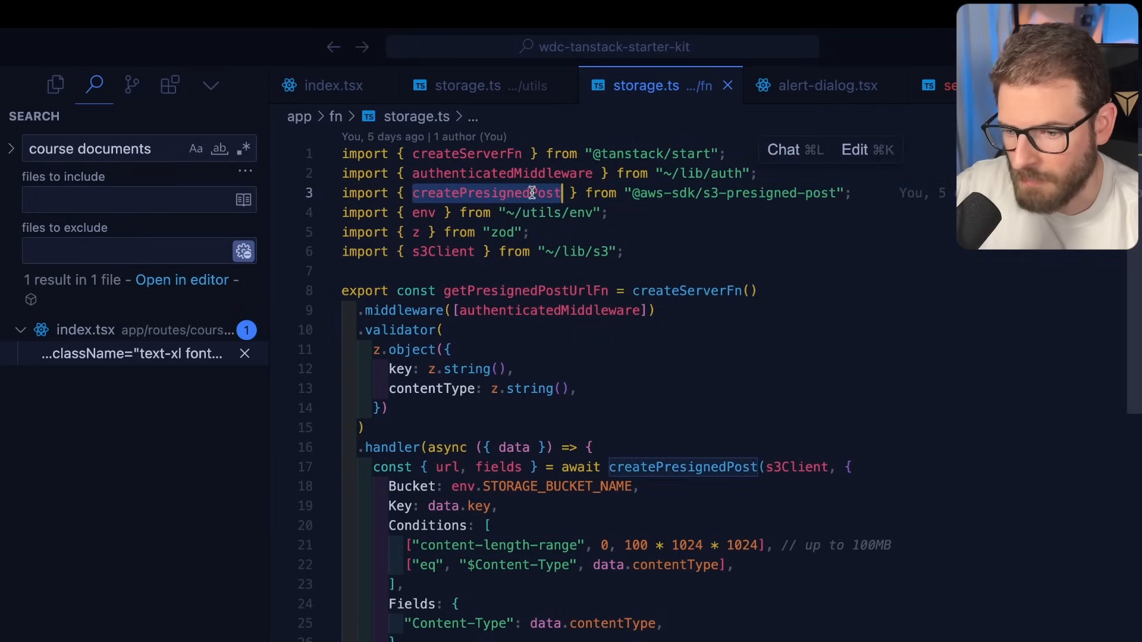
pyautogui.scroll(-3)
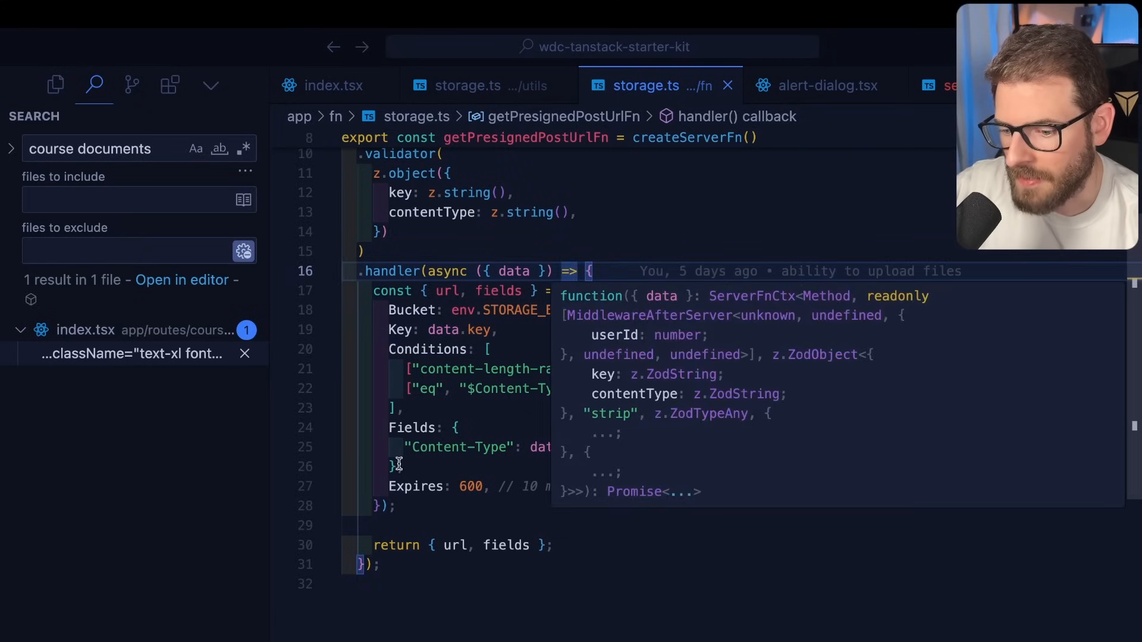
pyautogui.click(472, 85)
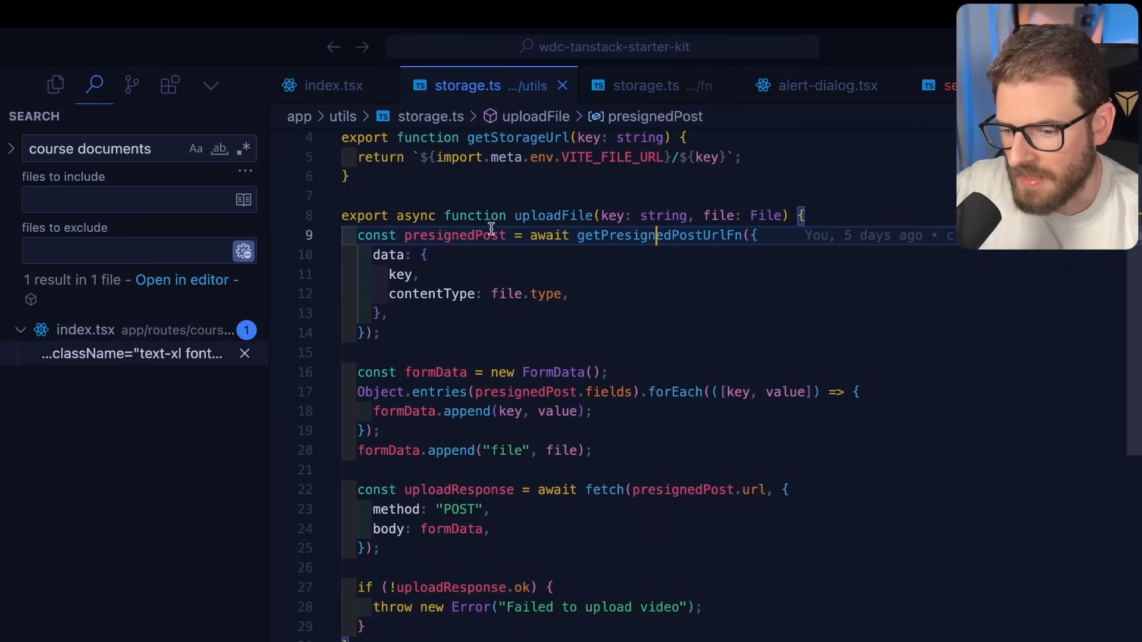
# Go over the presigned post's size limit, extra fields and return value, then close app/fn/storage.ts
pyautogui.click(646, 85)
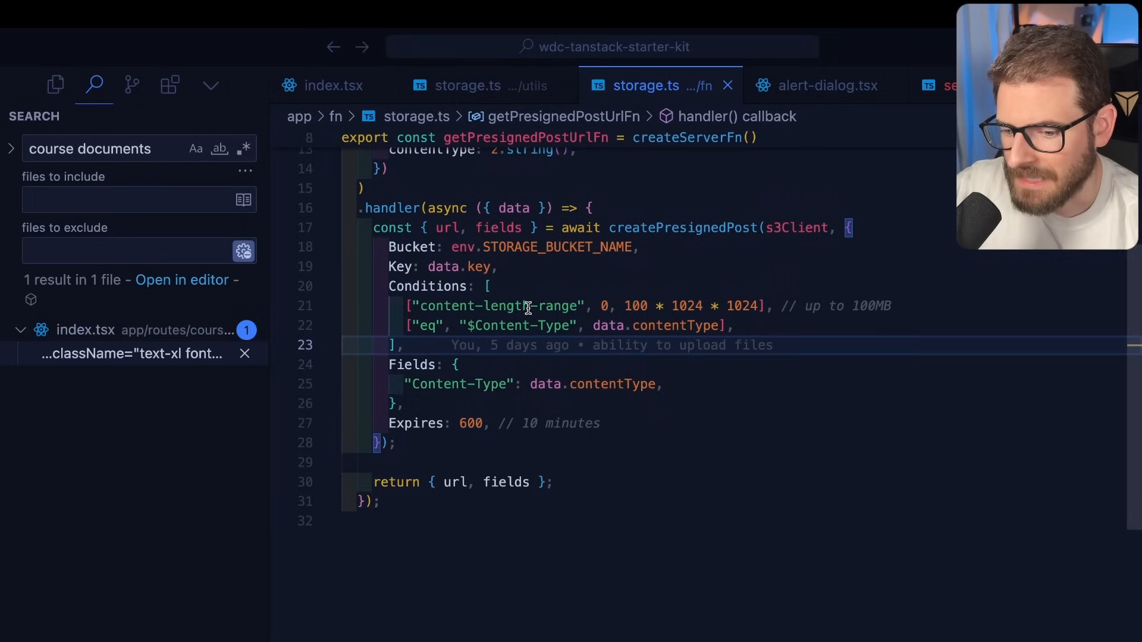
pyautogui.doubleClick(862, 305)
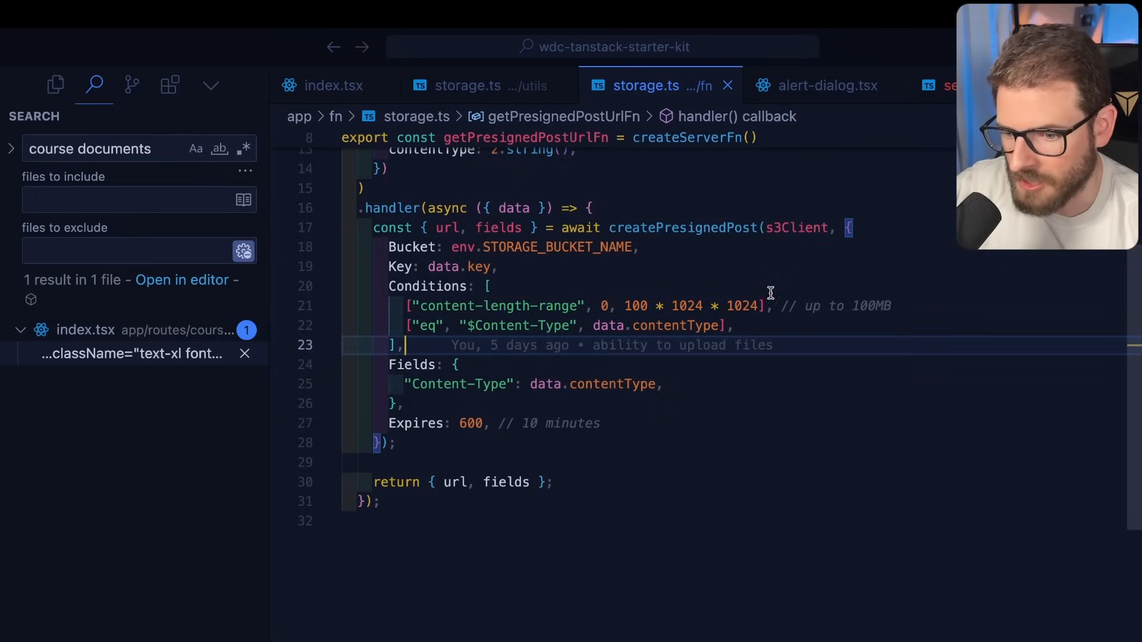
pyautogui.moveTo(399, 327)
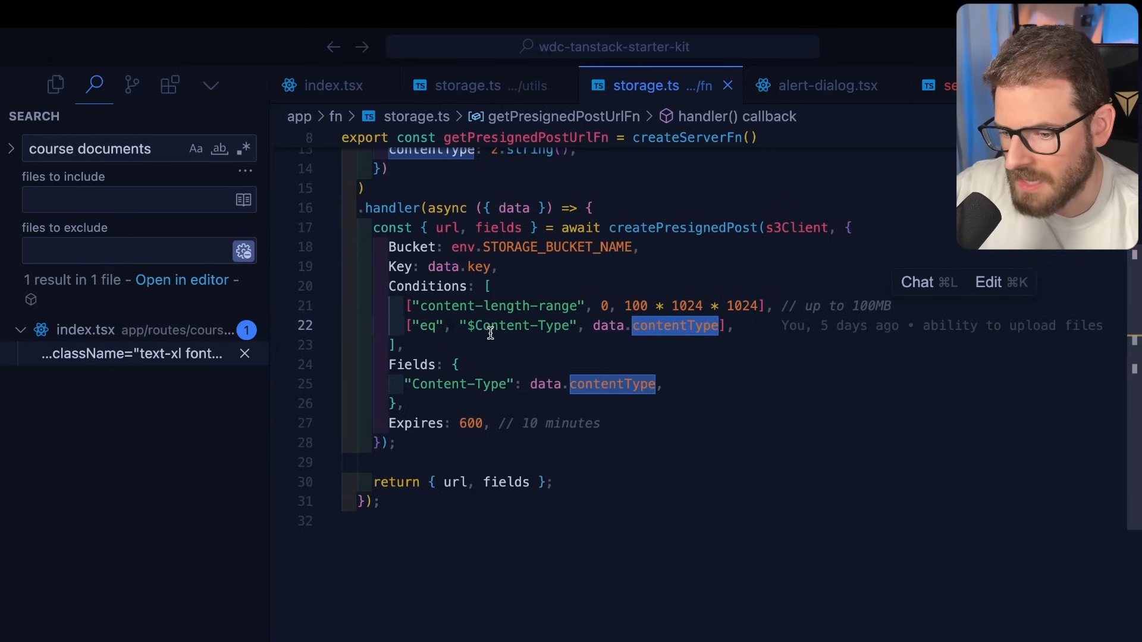
pyautogui.moveTo(484, 321)
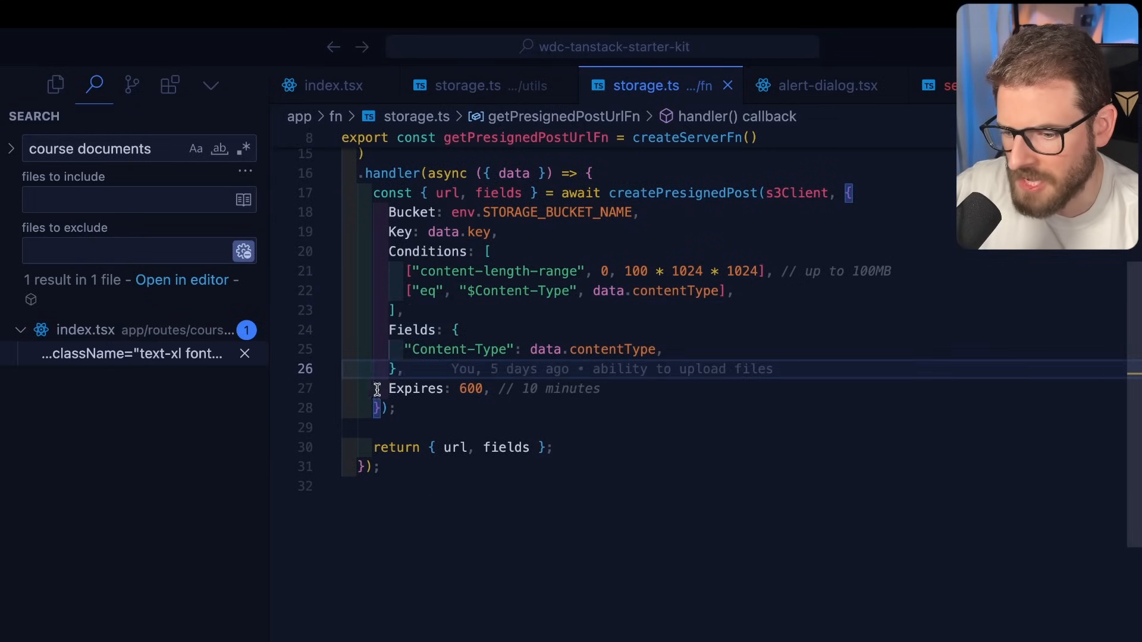
pyautogui.doubleClick(682, 253)
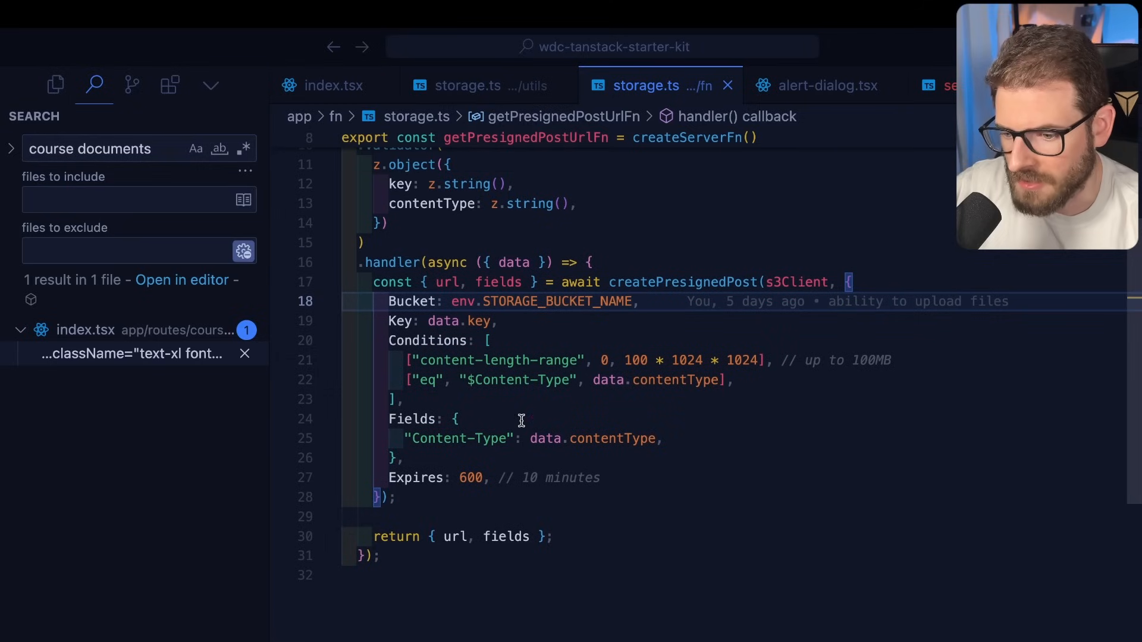
pyautogui.doubleClick(683, 282)
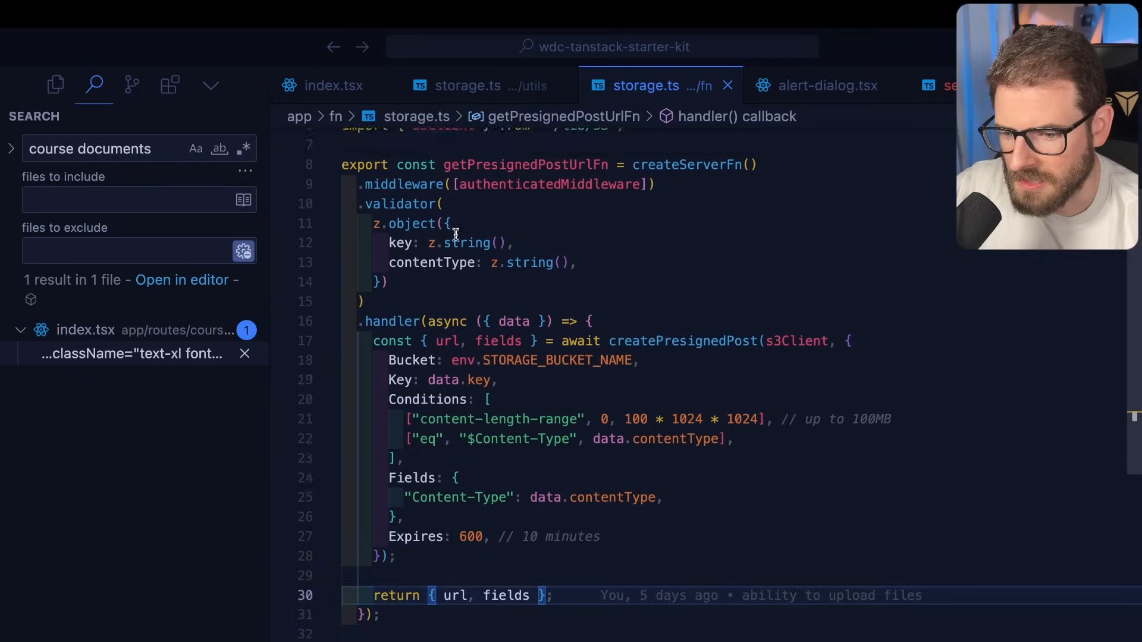
pyautogui.click(477, 85)
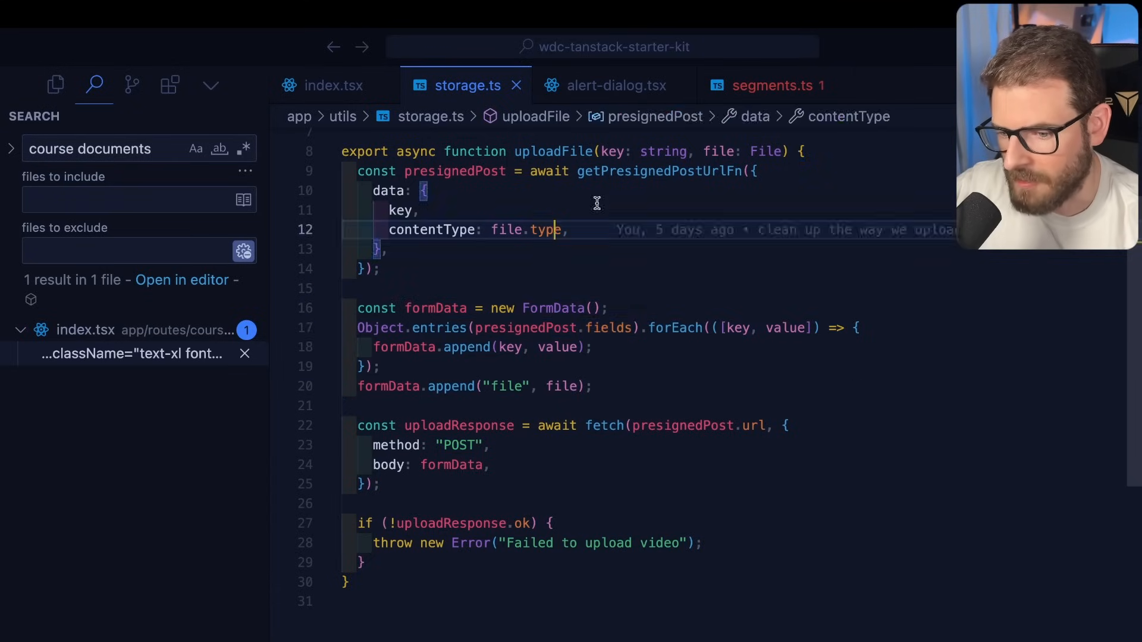
# Highlight uploadFile's file type and form-data construction, then move toward uploadAttachmentFn
pyautogui.doubleClick(658, 172)
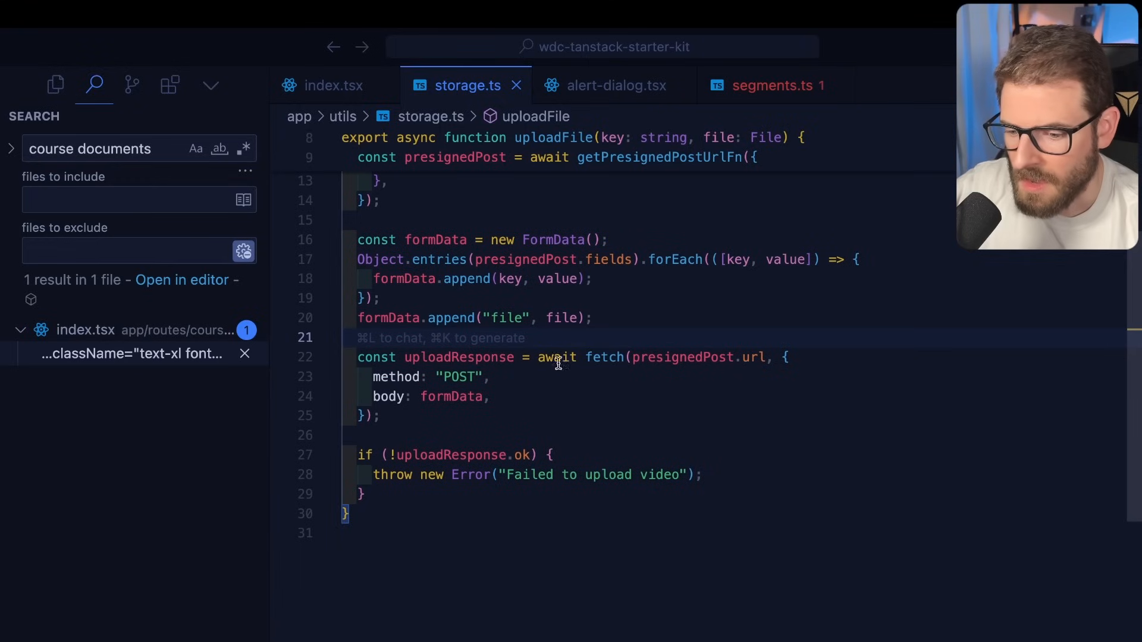
pyautogui.doubleClick(603, 357)
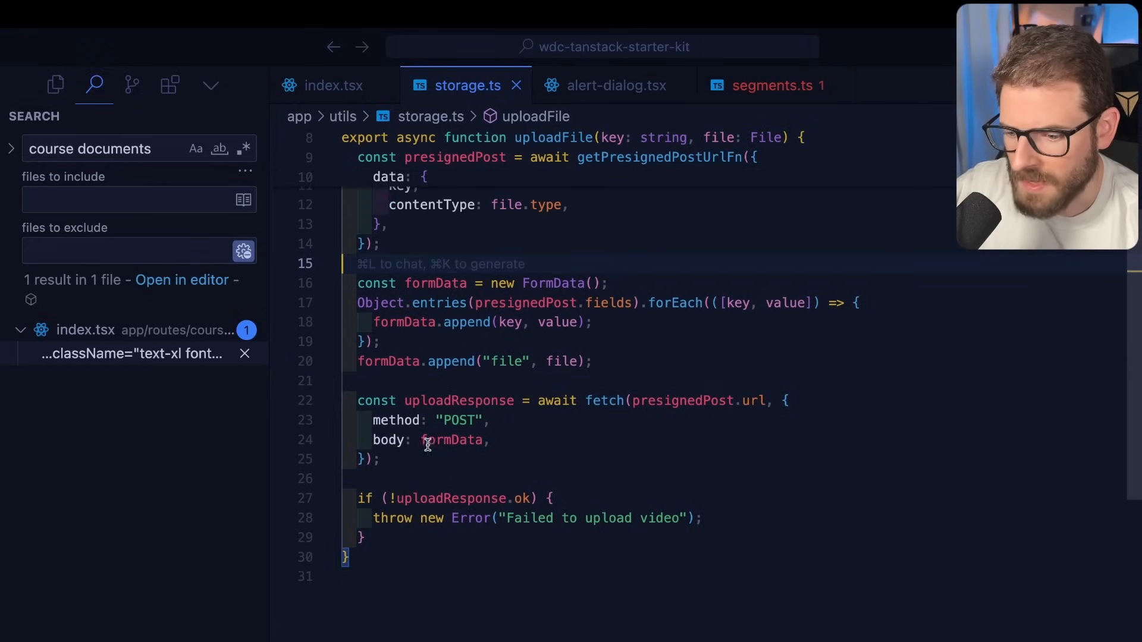
pyautogui.moveTo(357, 400); pyautogui.dragTo(379, 459)
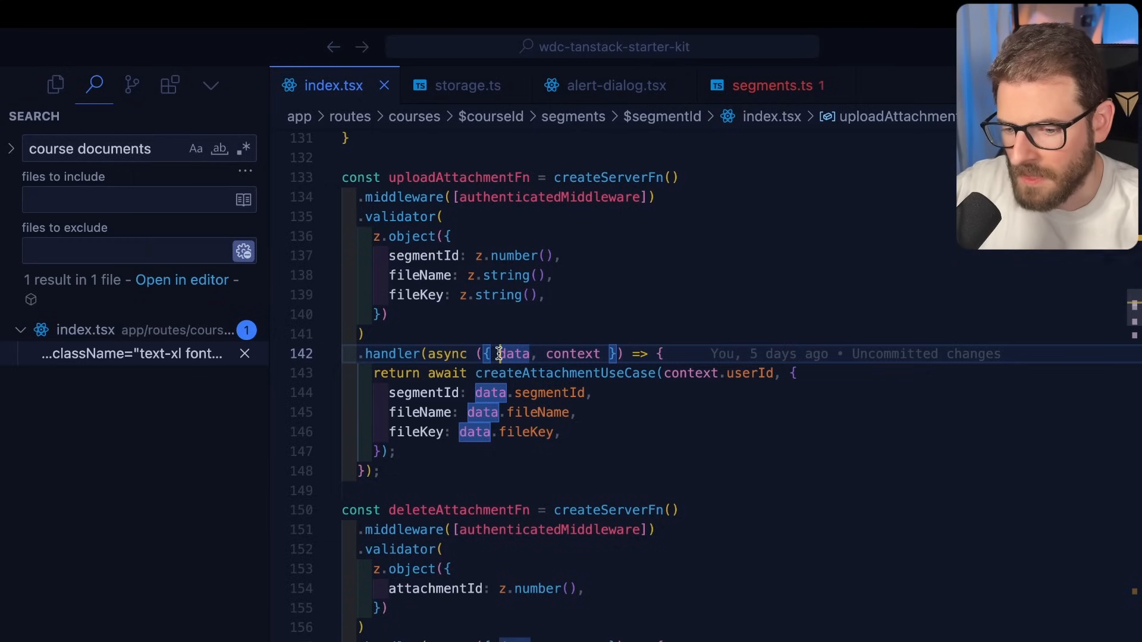
# Open schema.ts and select the attachments table definition
pyautogui.write('schem')
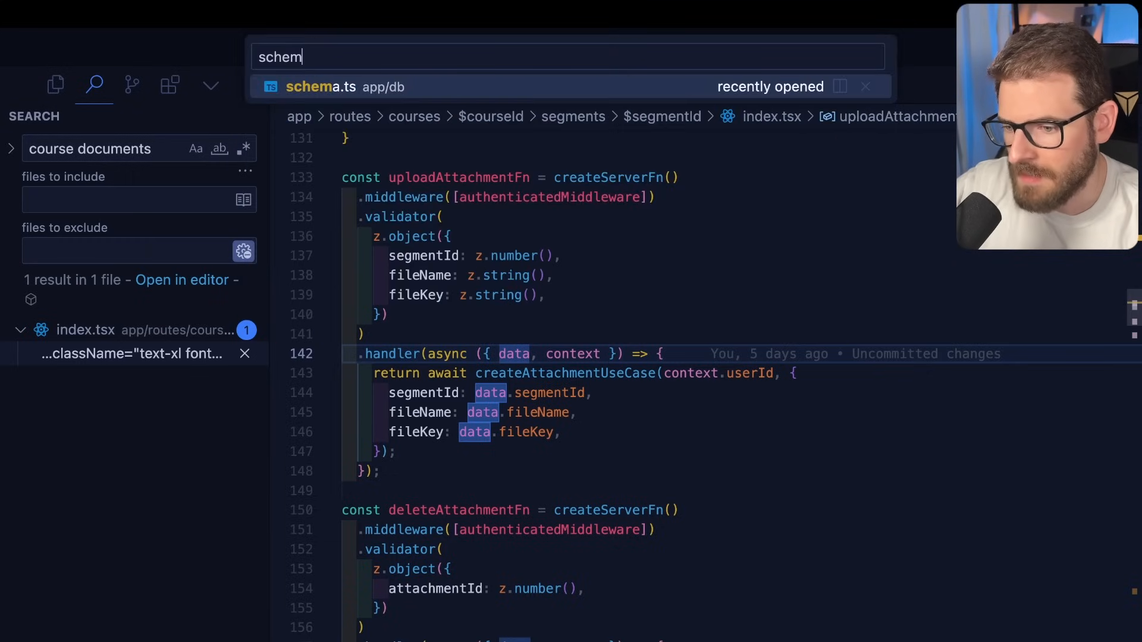
pyautogui.click(320, 87)
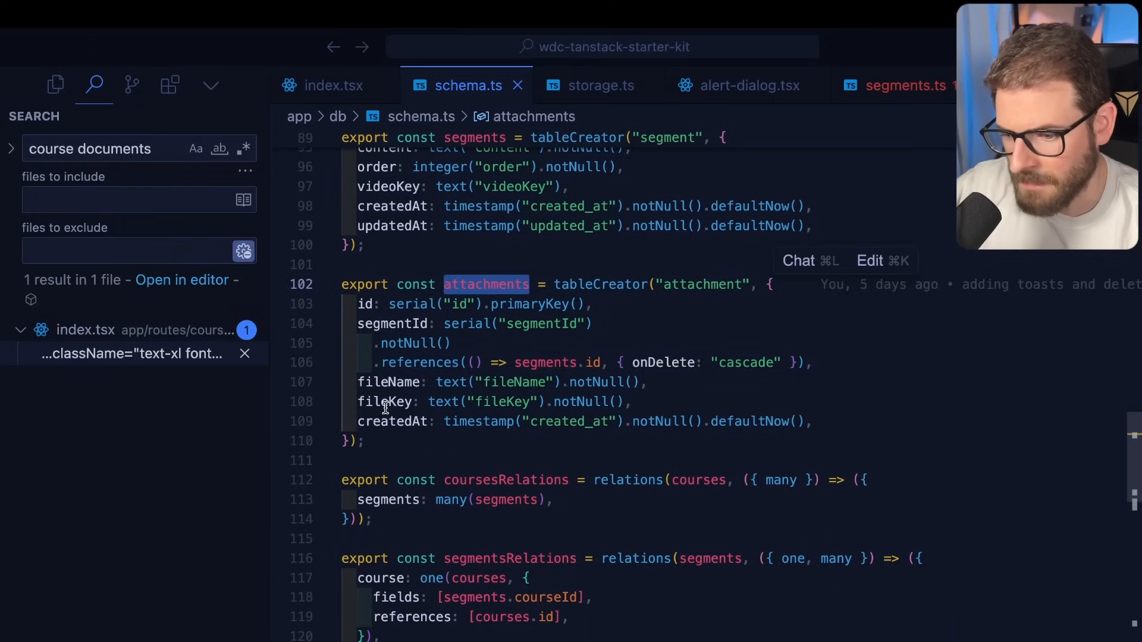
pyautogui.click(375, 343)
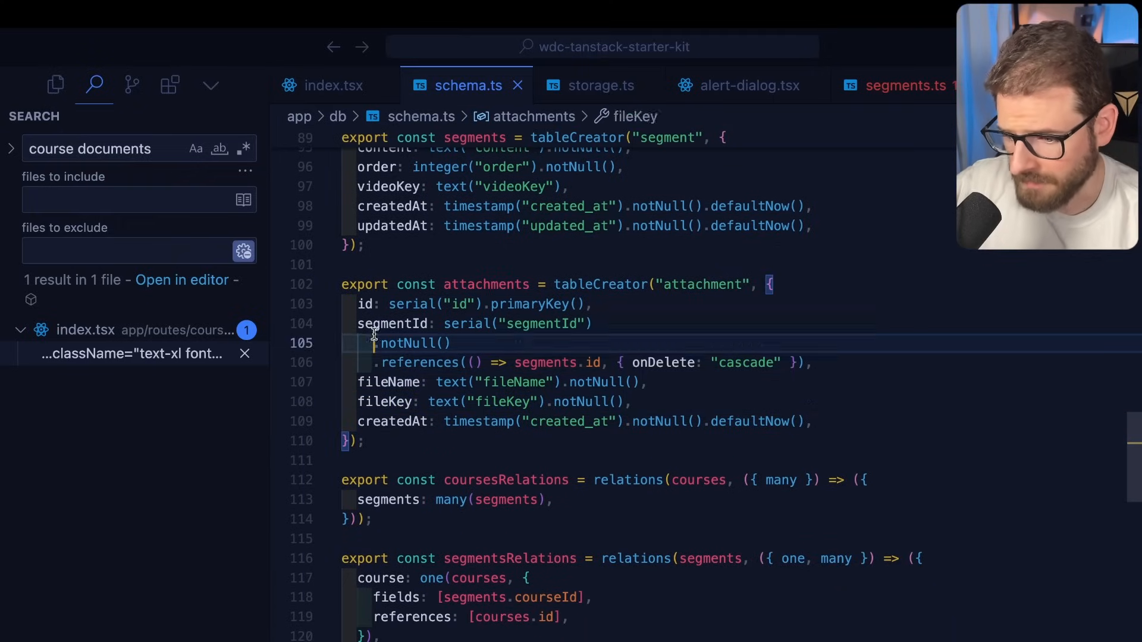
pyautogui.doubleClick(421, 363)
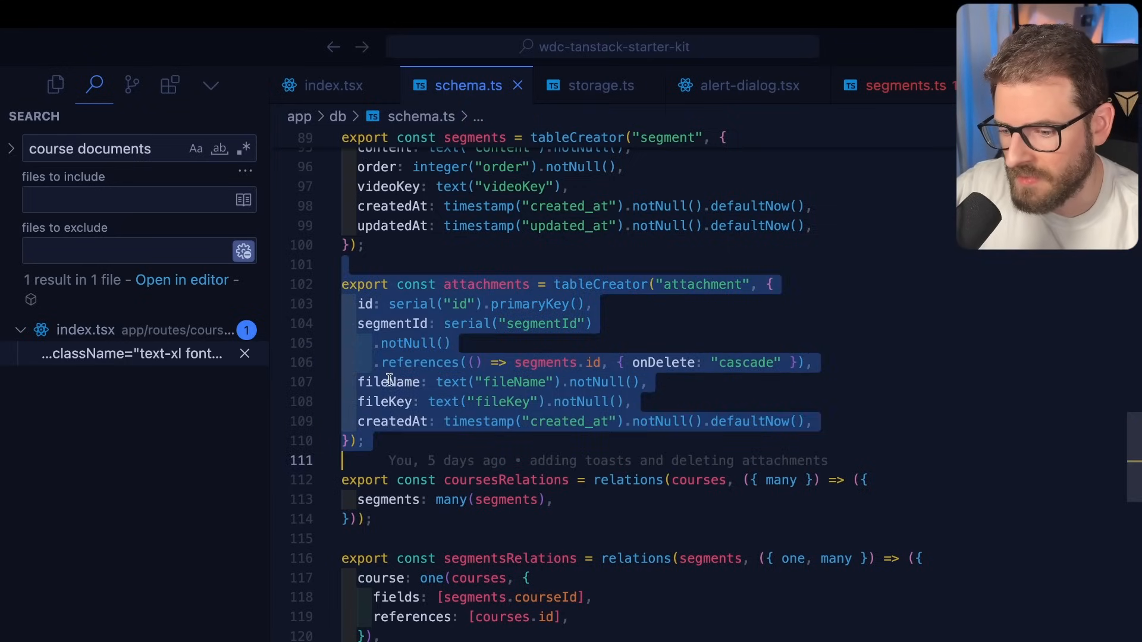
# Revisit uploadAttachmentFn, the schema and segments use-cases, then return to handleFileSelect
pyautogui.click(334, 85)
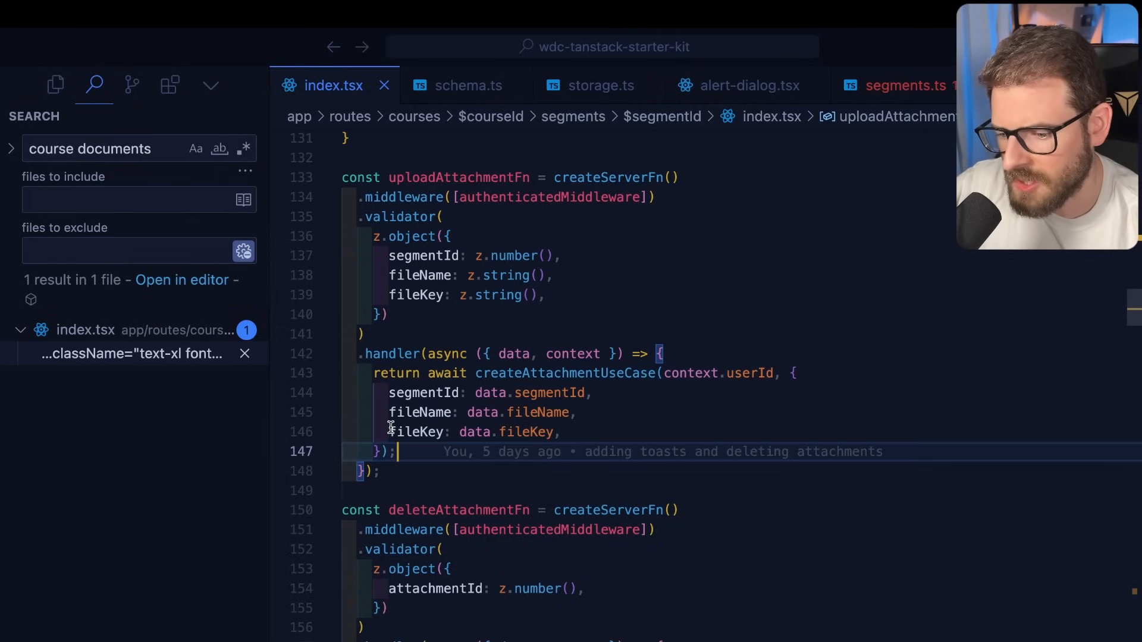
pyautogui.moveTo(419, 432)
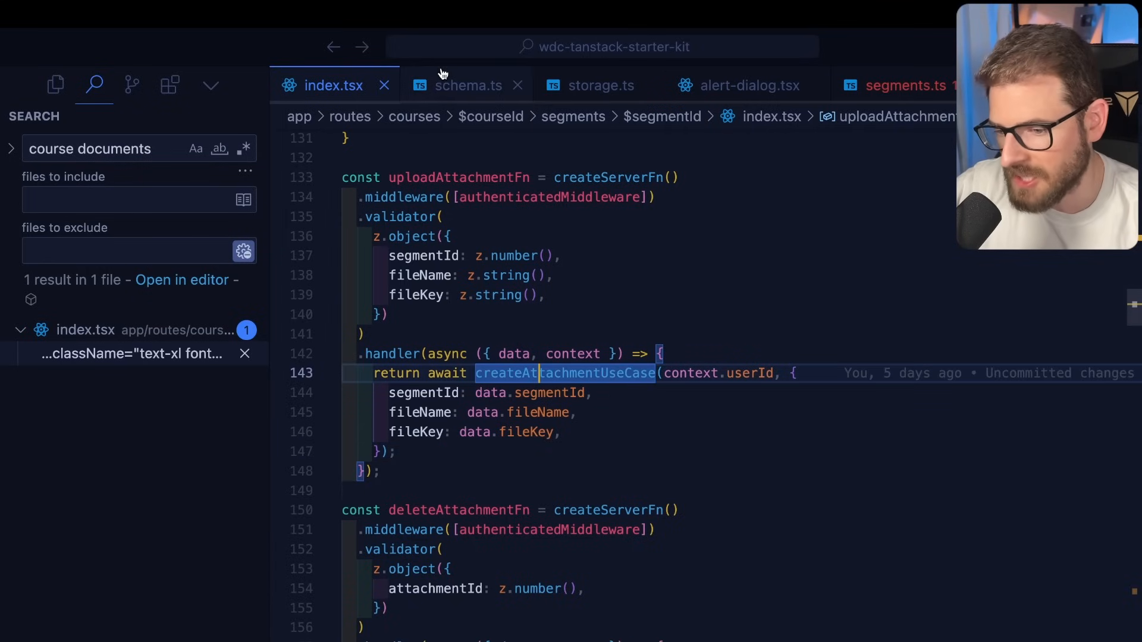
pyautogui.click(467, 85)
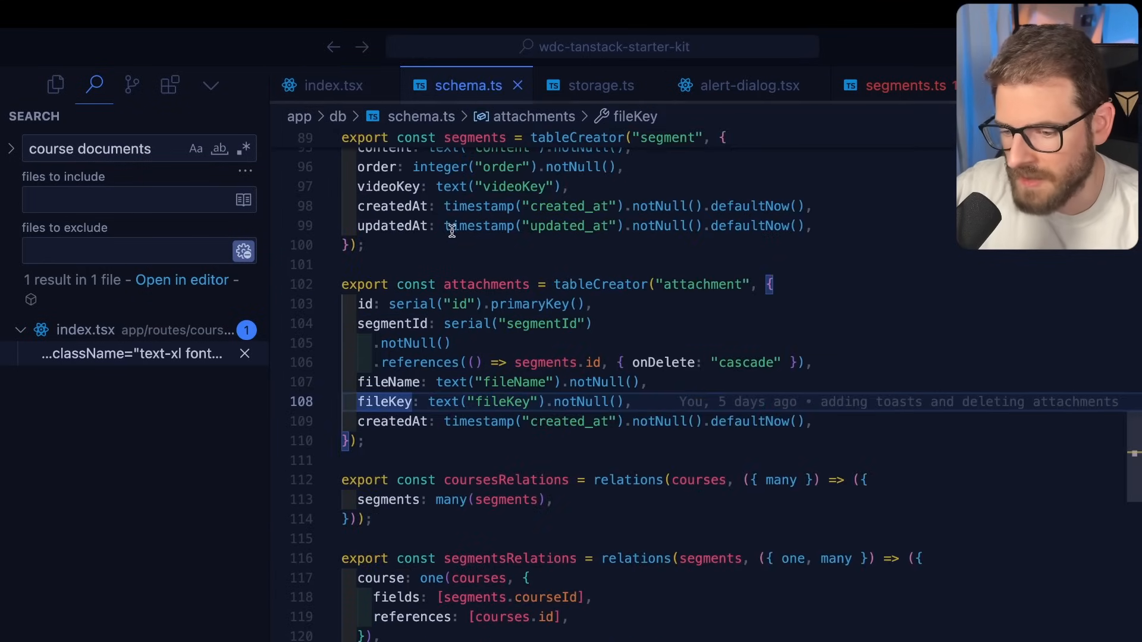
pyautogui.click(331, 85)
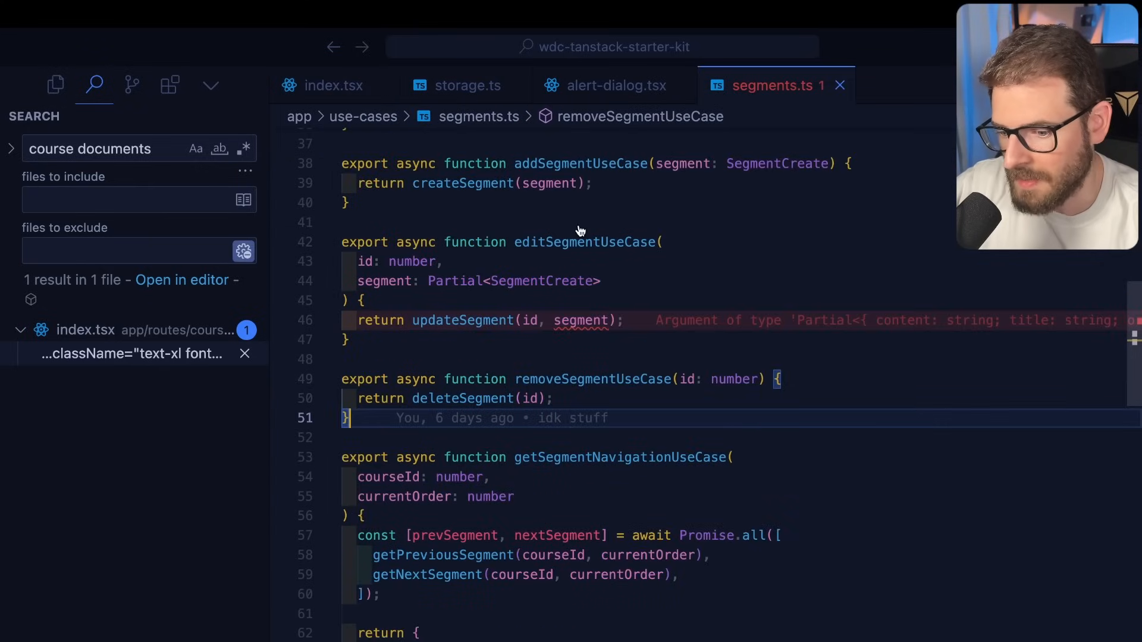
pyautogui.click(467, 85)
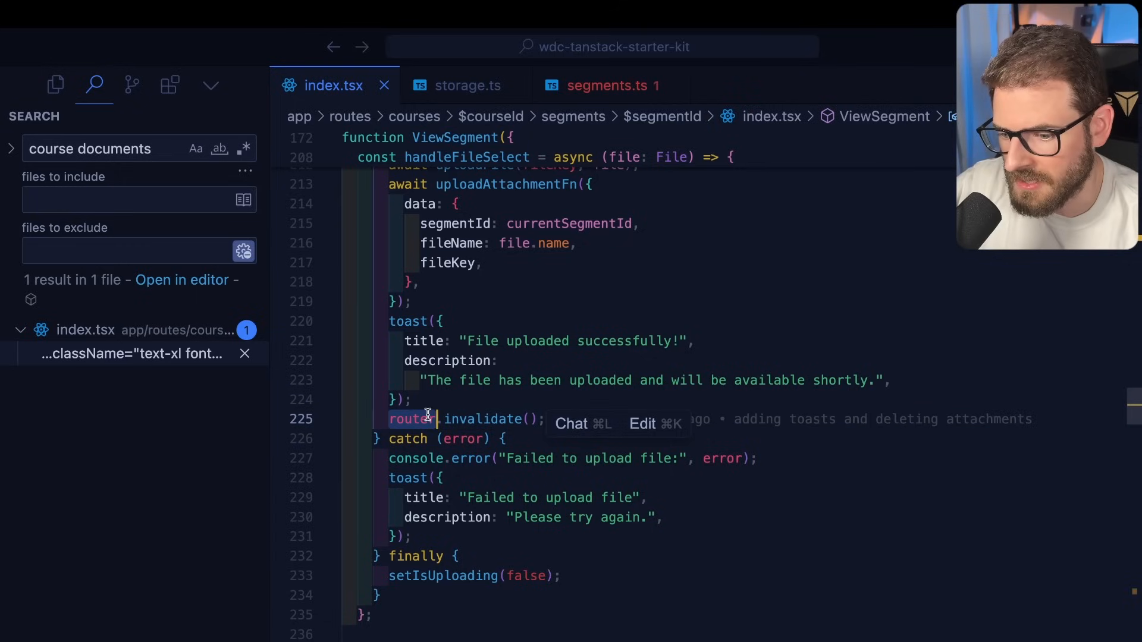
# Highlight the router refresh after a successful upload in handleFileSelect
pyautogui.doubleClick(477, 419)
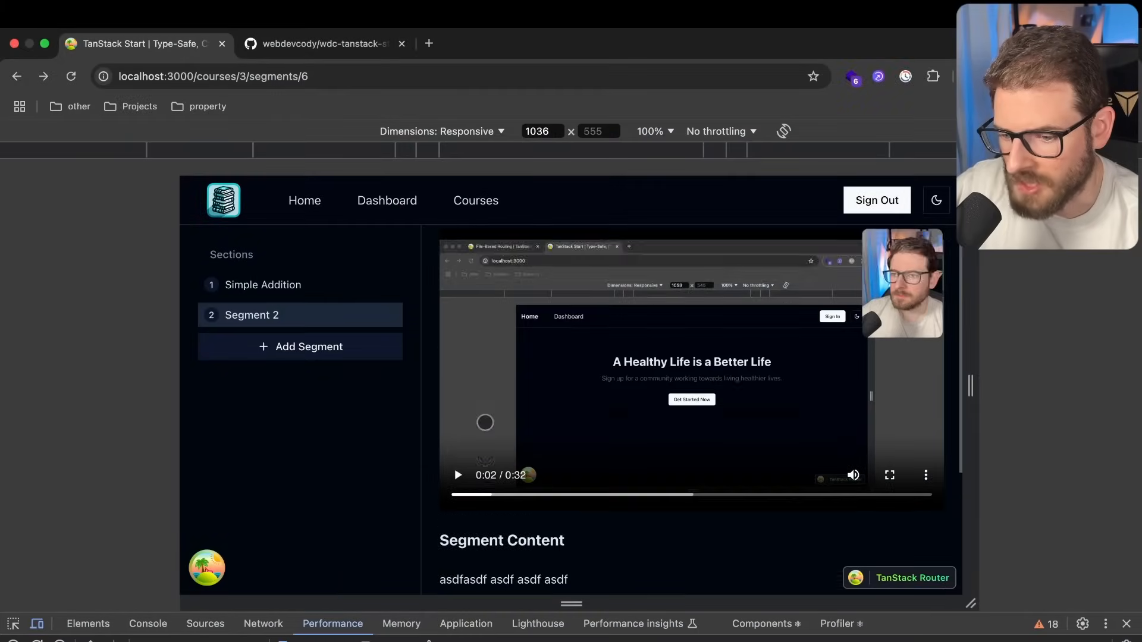
# Show the wdc-tanstack-starter-kit GitHub repository, then return to the segment route code
pyautogui.click(324, 44)
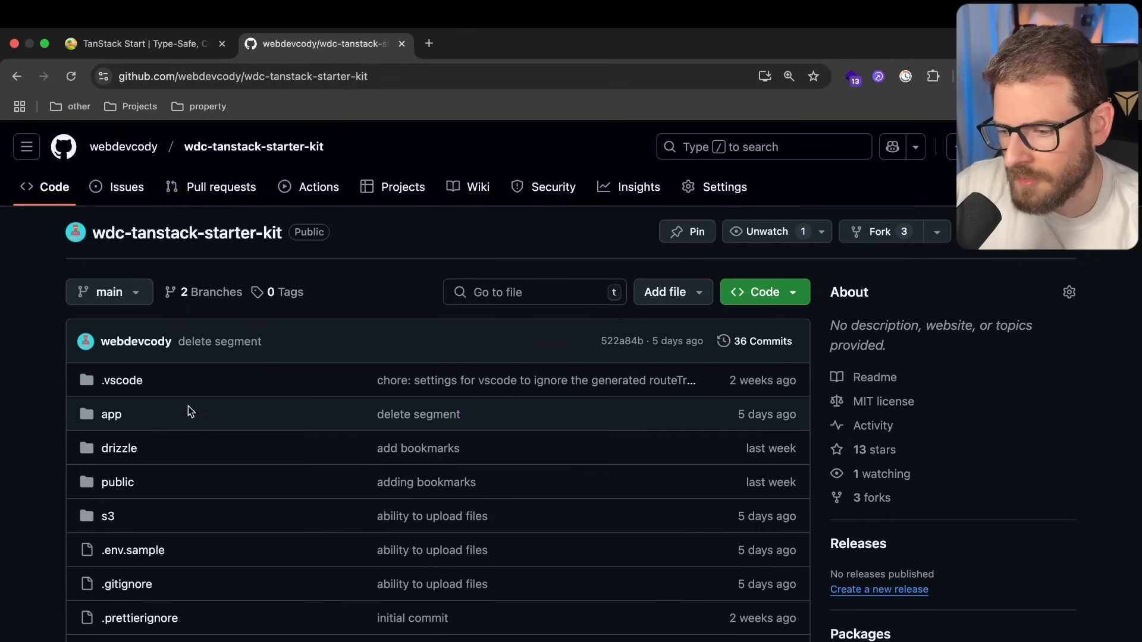
pyautogui.click(143, 43)
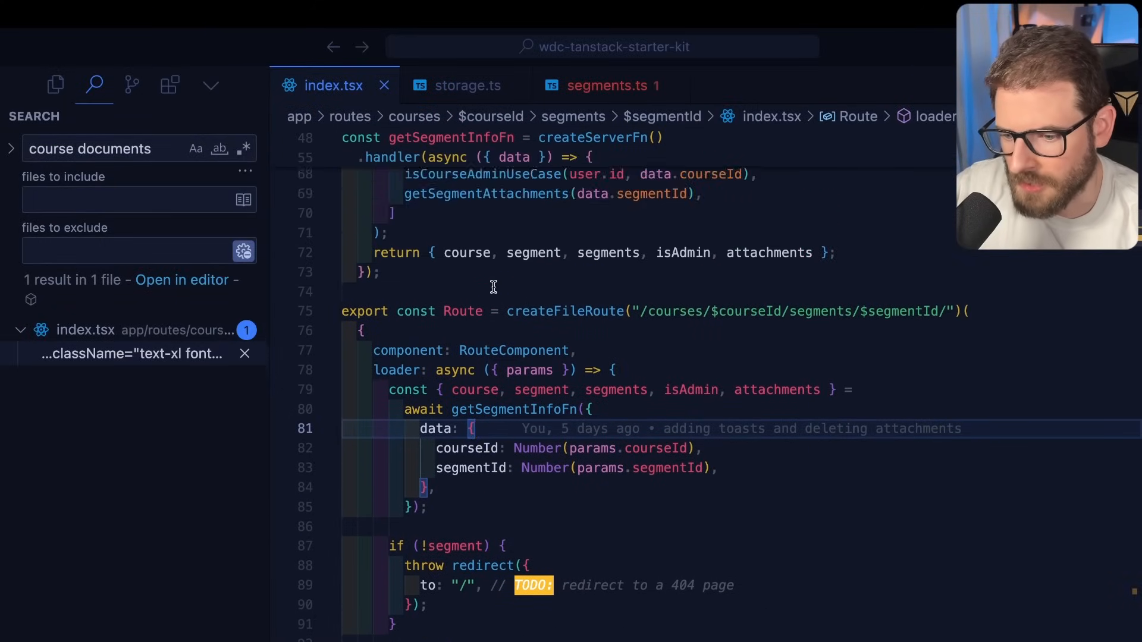
# Scroll through the segment Route loader that calls getSegmentInfoFn
pyautogui.scroll(-3)
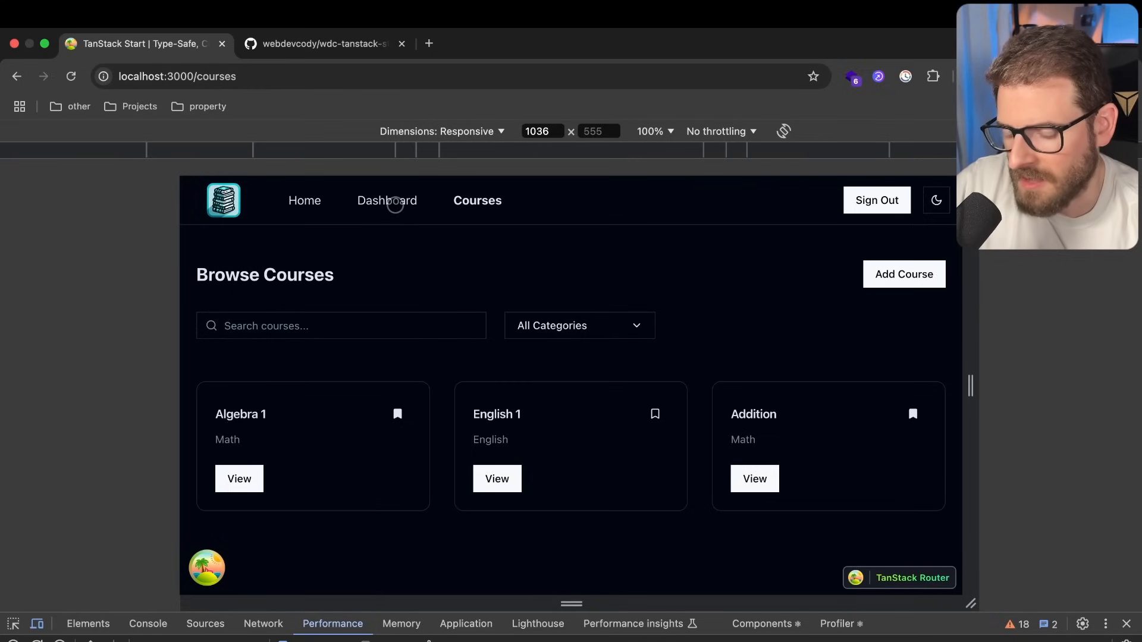
pyautogui.click(387, 200)
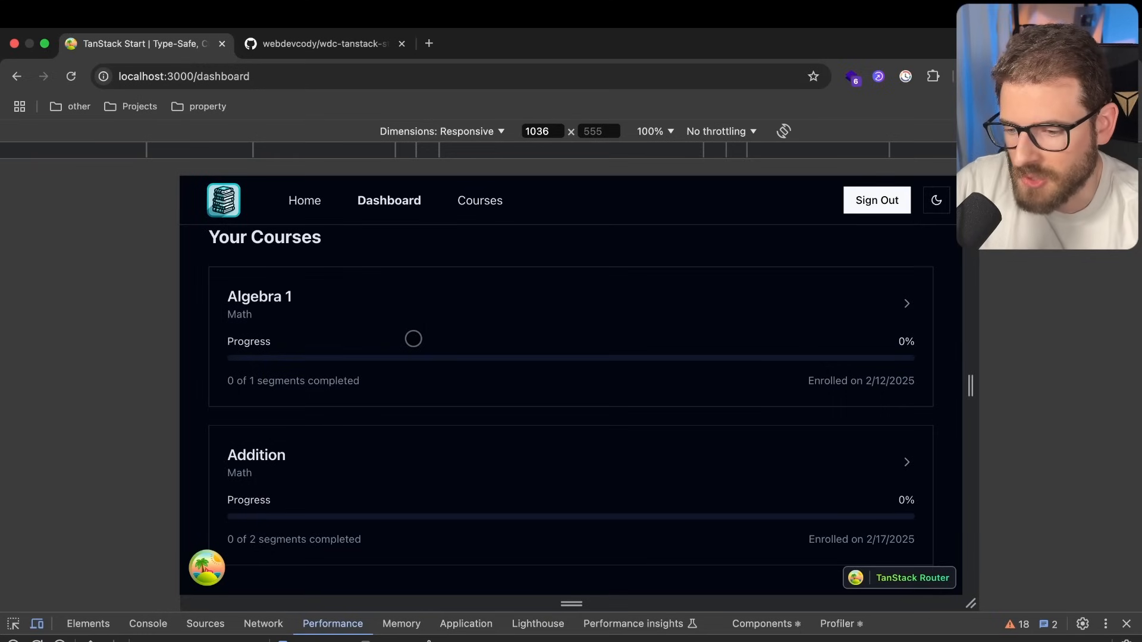
pyautogui.click(479, 201)
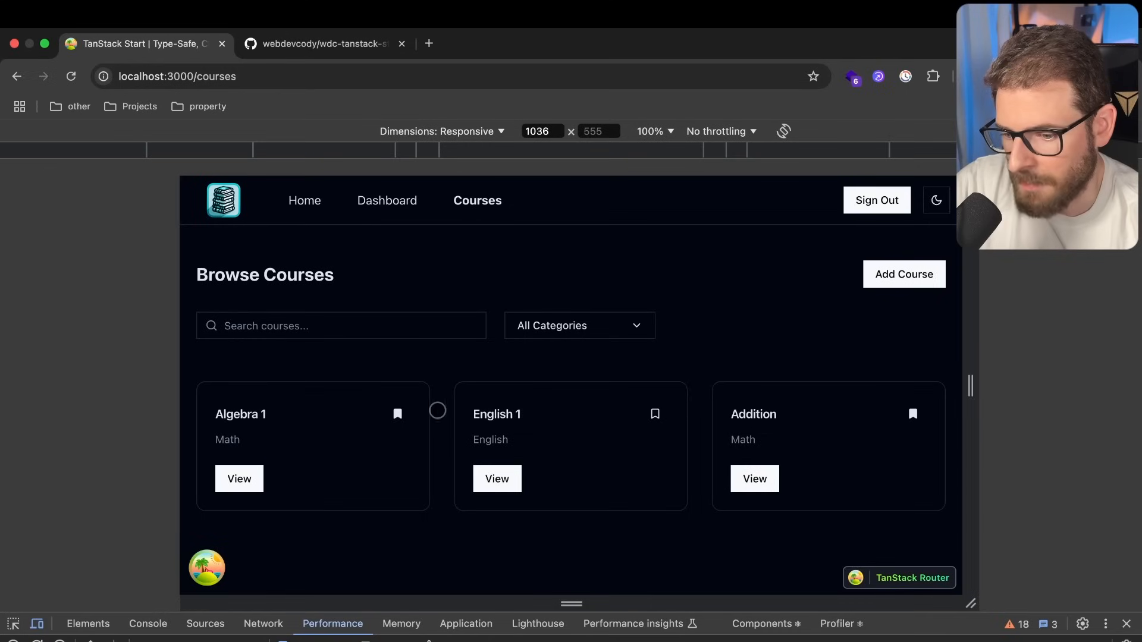
pyautogui.scroll(-3)
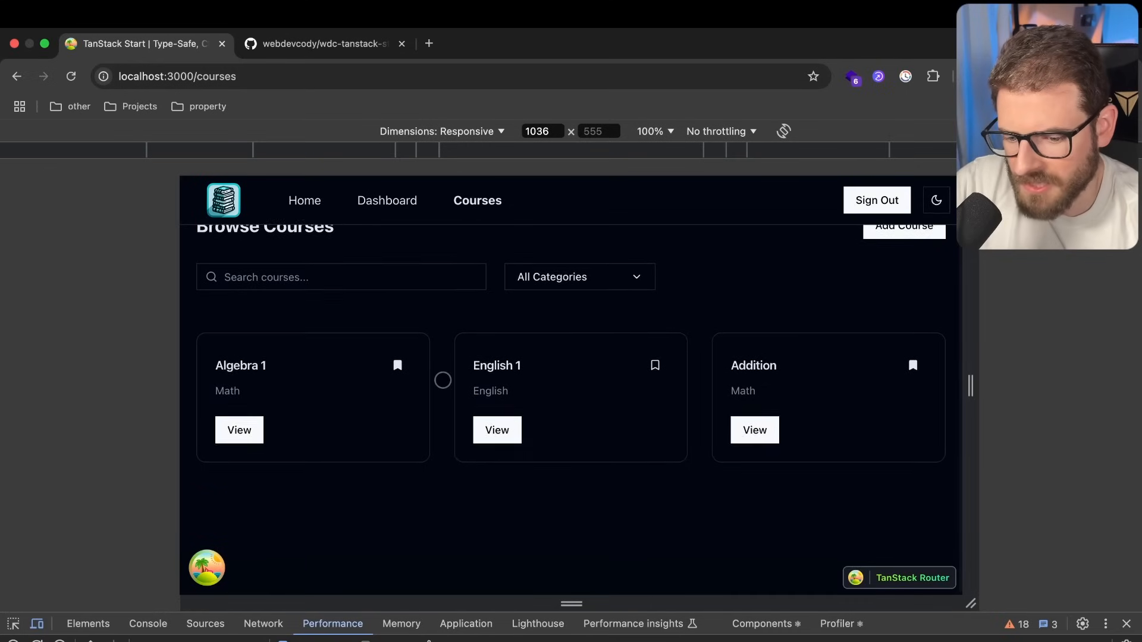